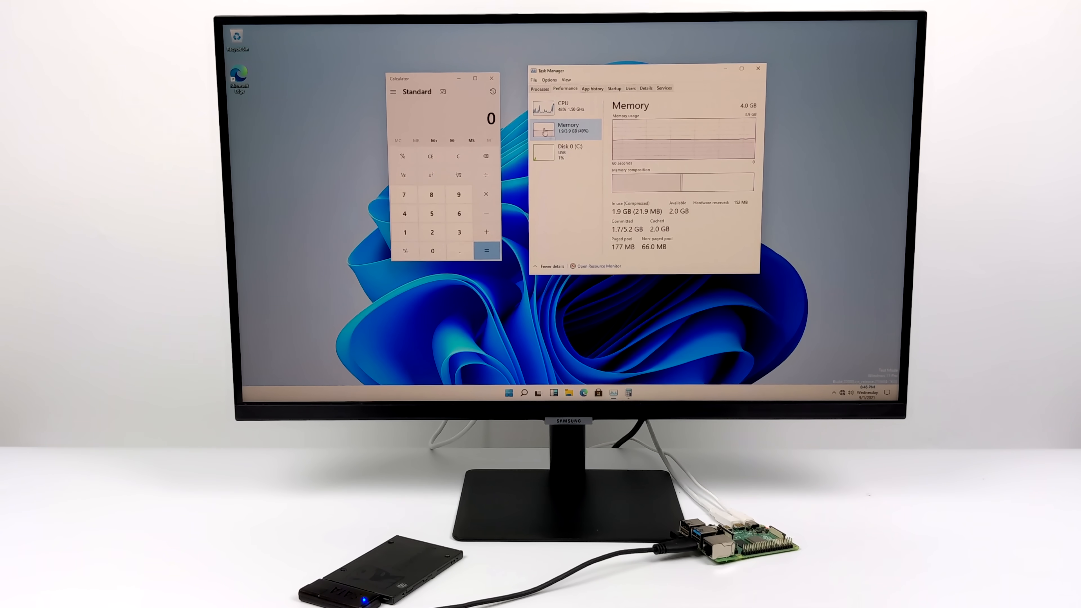
Finish the Windows 11 preview and return to the Raspberry Pi OS desktop
click(563, 108)
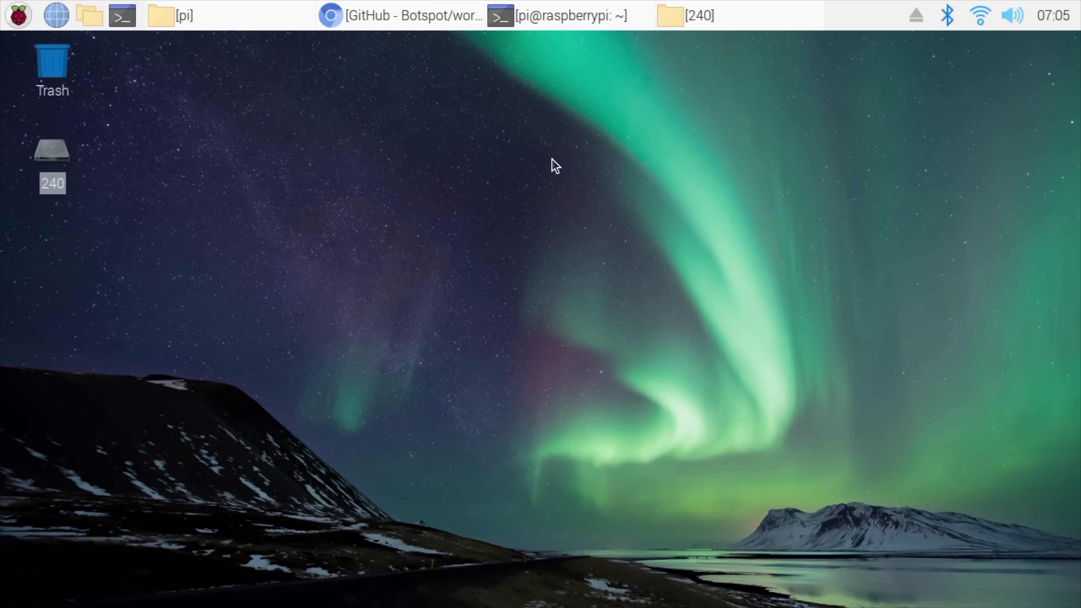
click(694, 16)
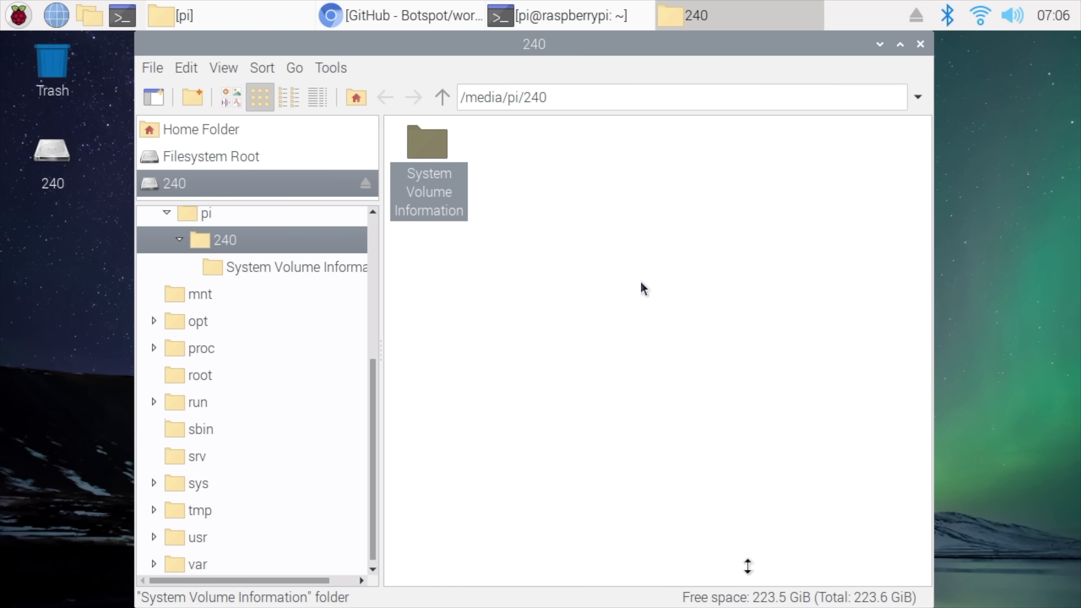
mouse_move(771, 603)
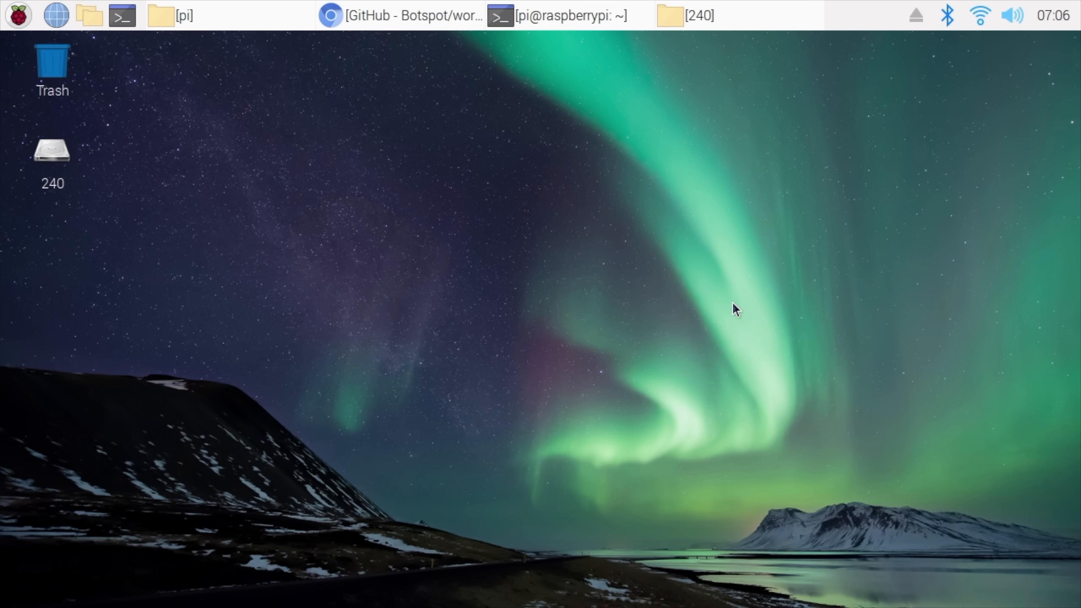
mouse_move(725, 313)
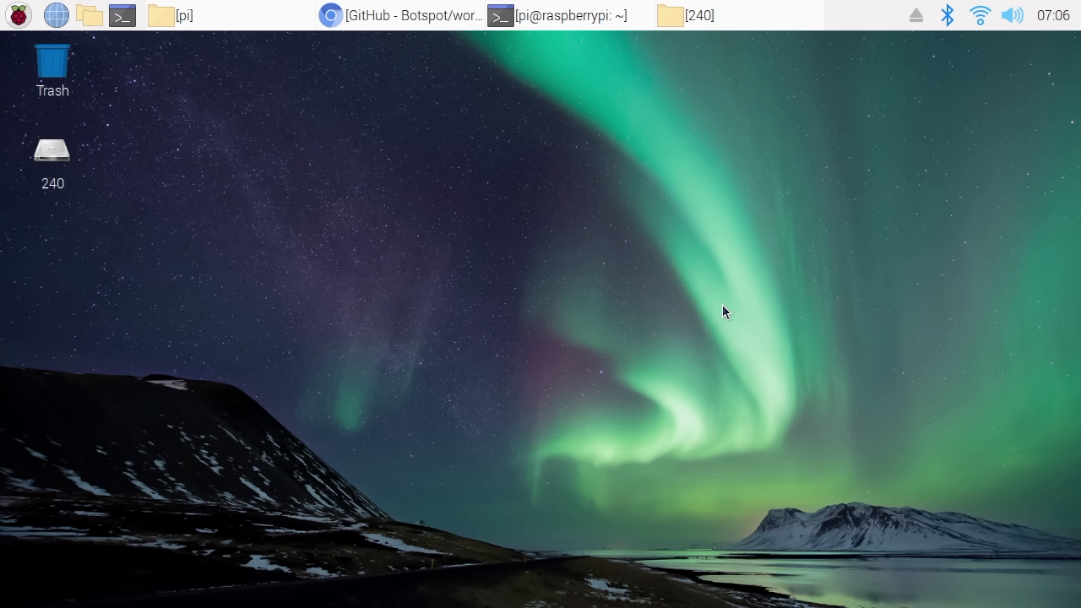
mouse_move(483, 234)
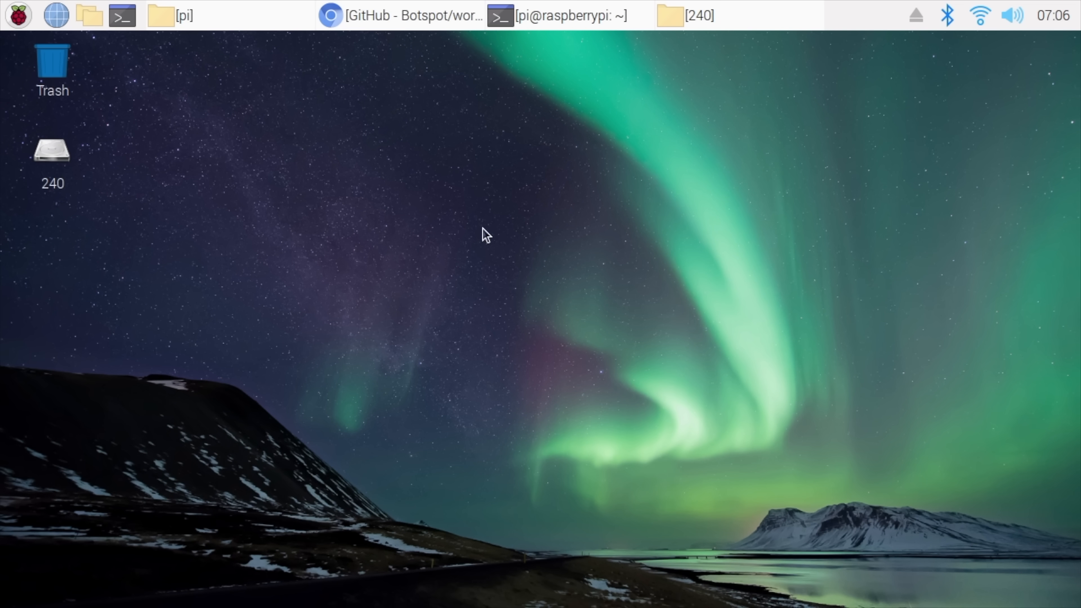
Read through the Botspot/wor-flasher README on GitHub in Chromium
click(397, 15)
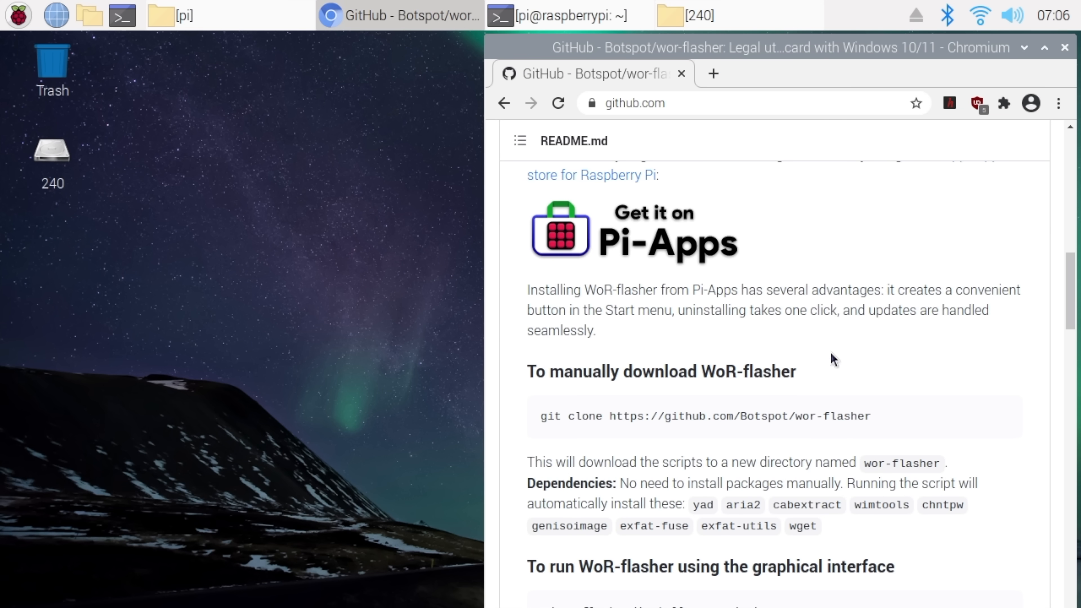
scroll(down, 3)
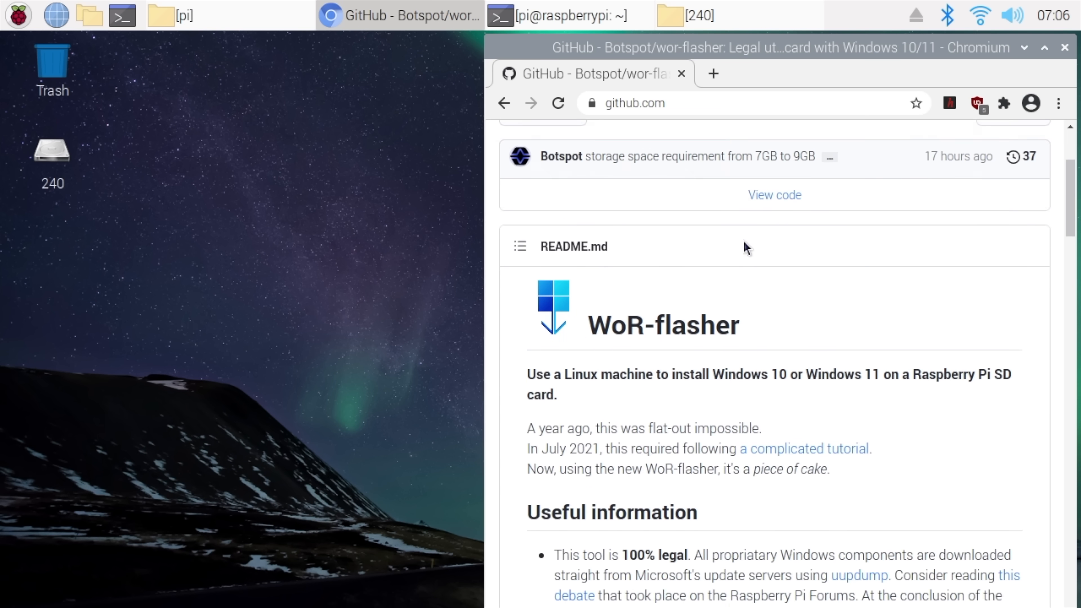
scroll(down, 3)
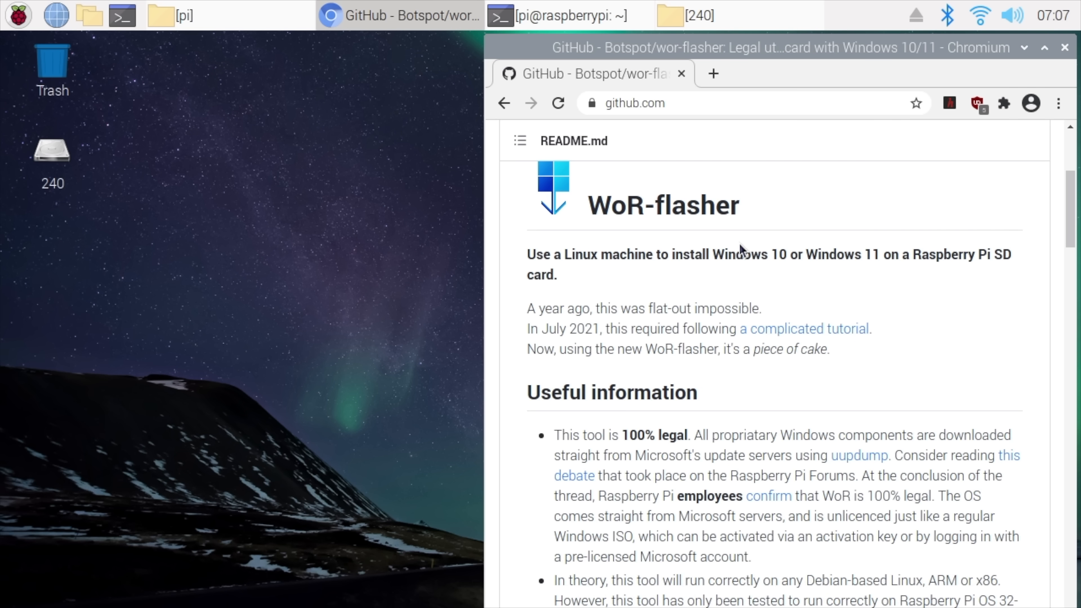
scroll(down, 3)
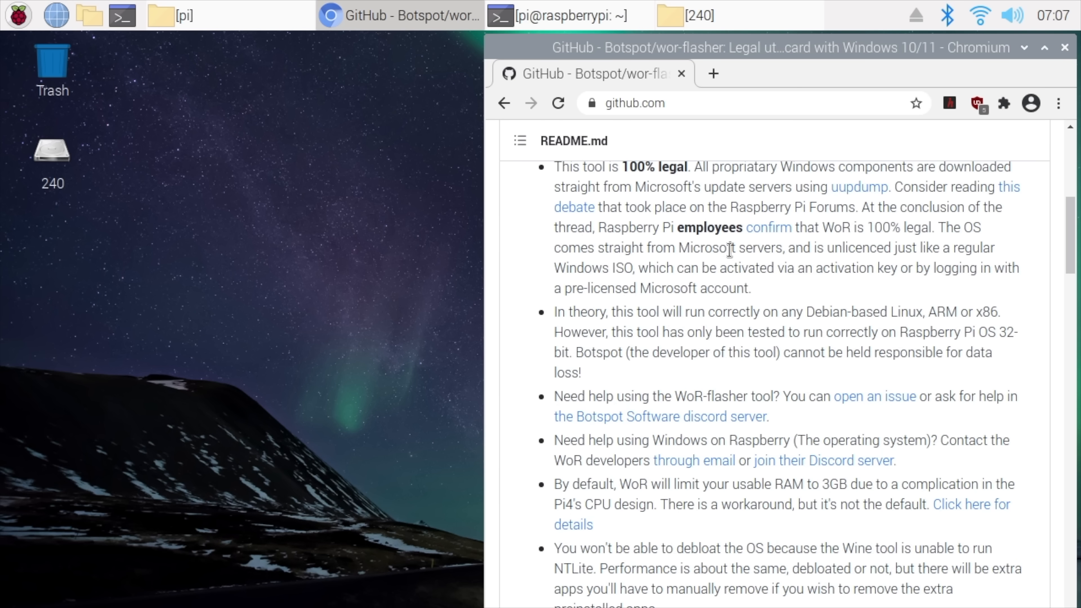
scroll(down, 3)
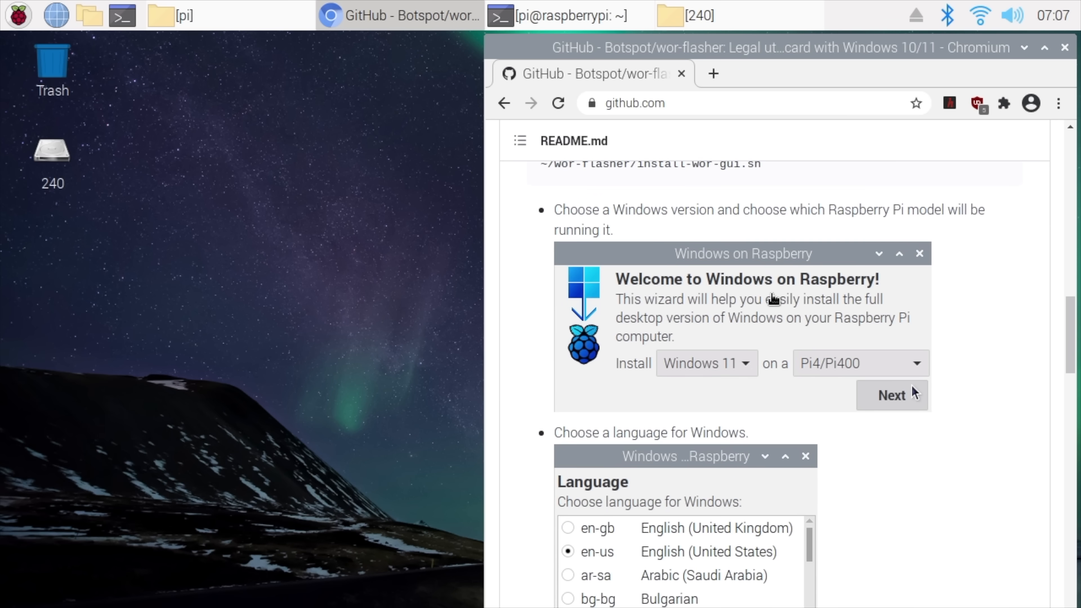
scroll(down, 3)
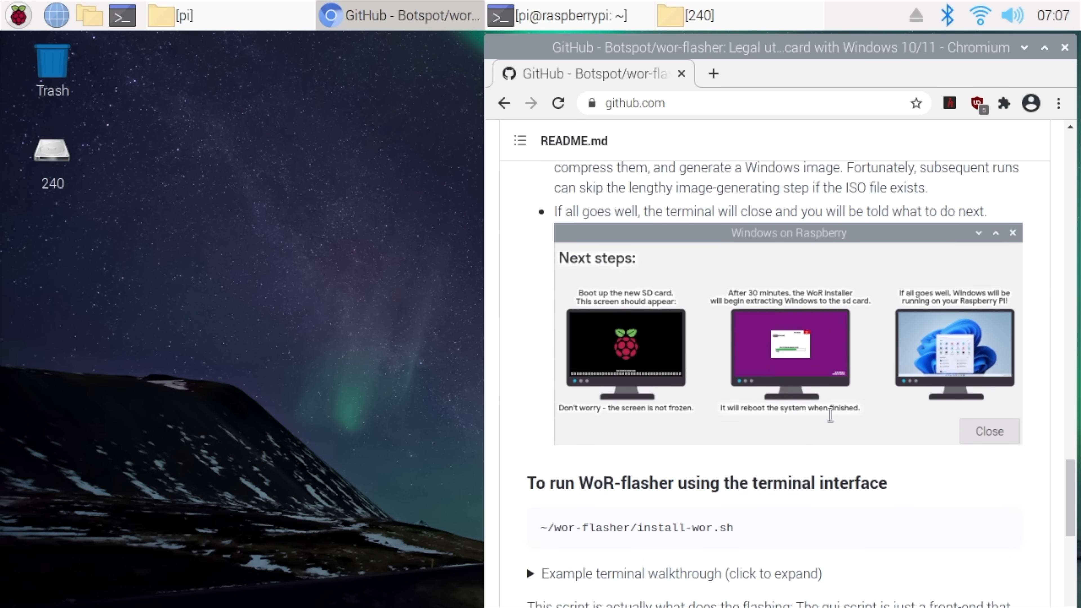
scroll(down, 3)
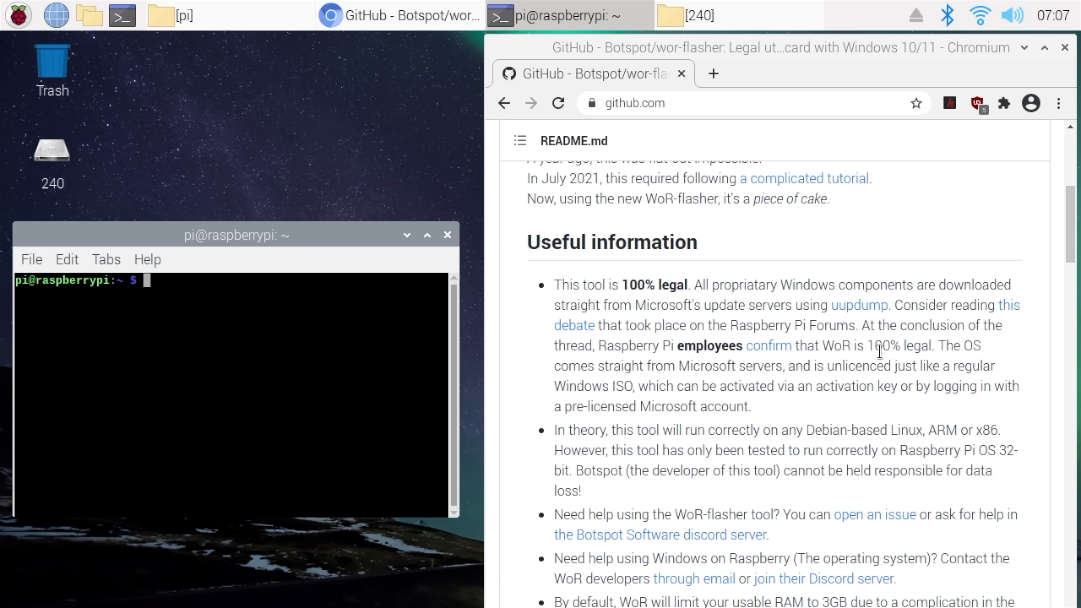
Copy the ~/wor-flasher/install-wor-gui.sh launch command from the README
scroll(down, 3)
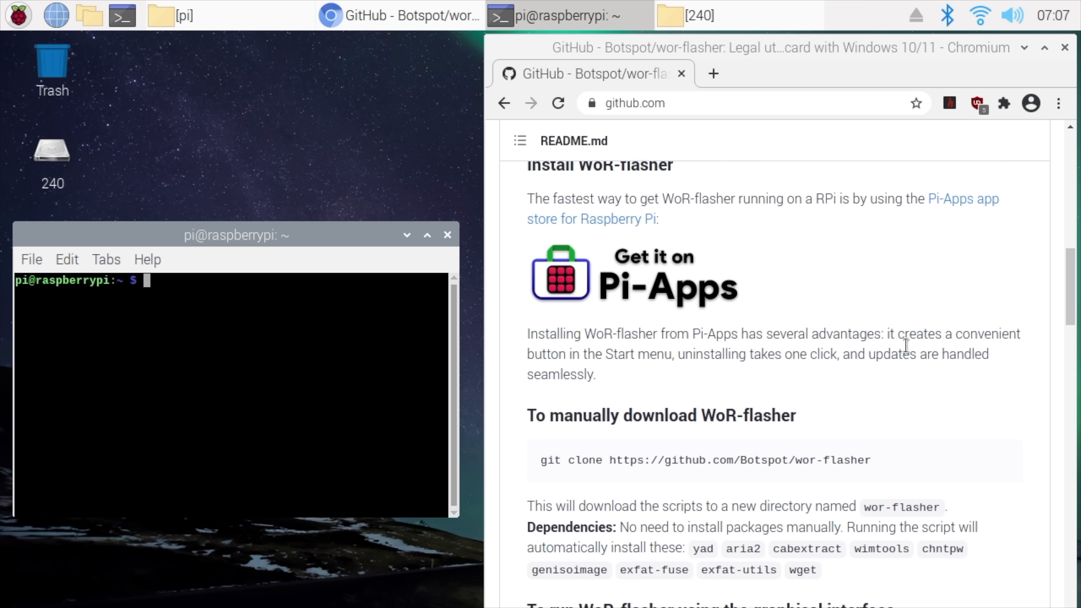
scroll(down, 3)
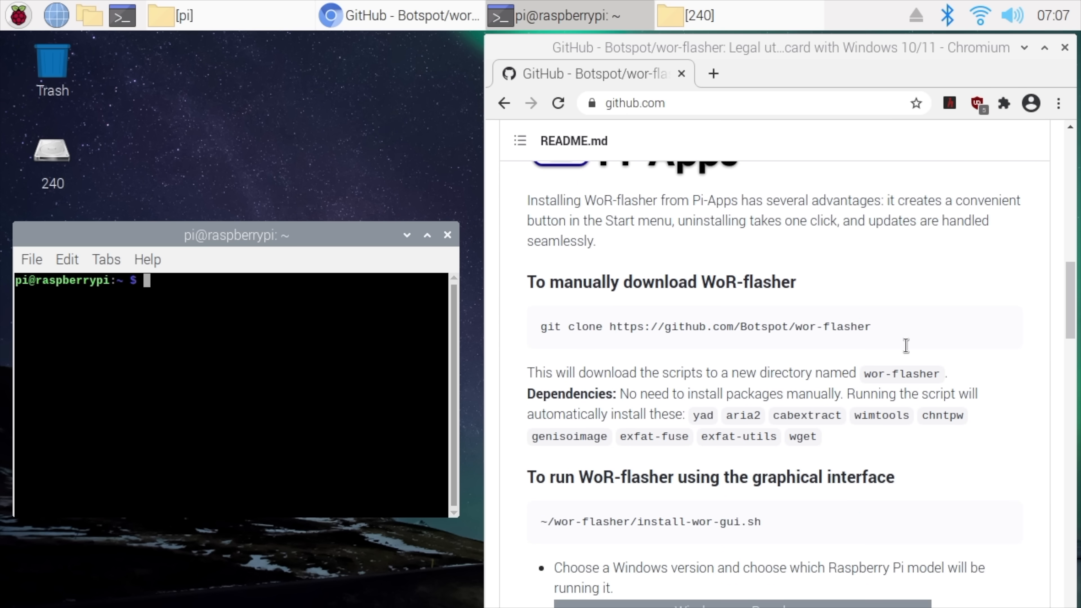
mouse_move(745, 326)
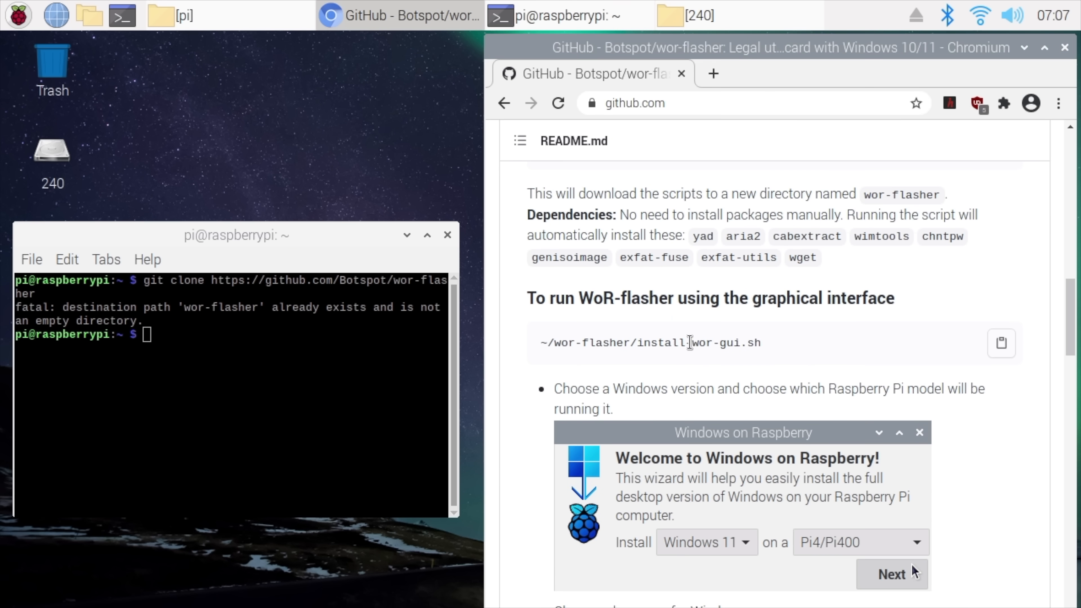
right_click(692, 344)
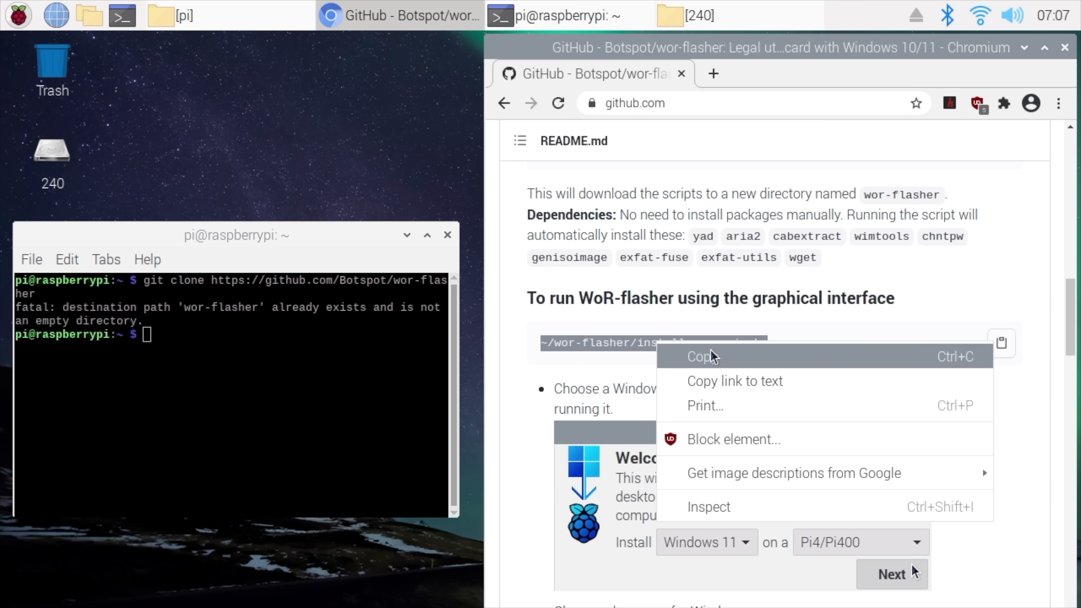
click(701, 357)
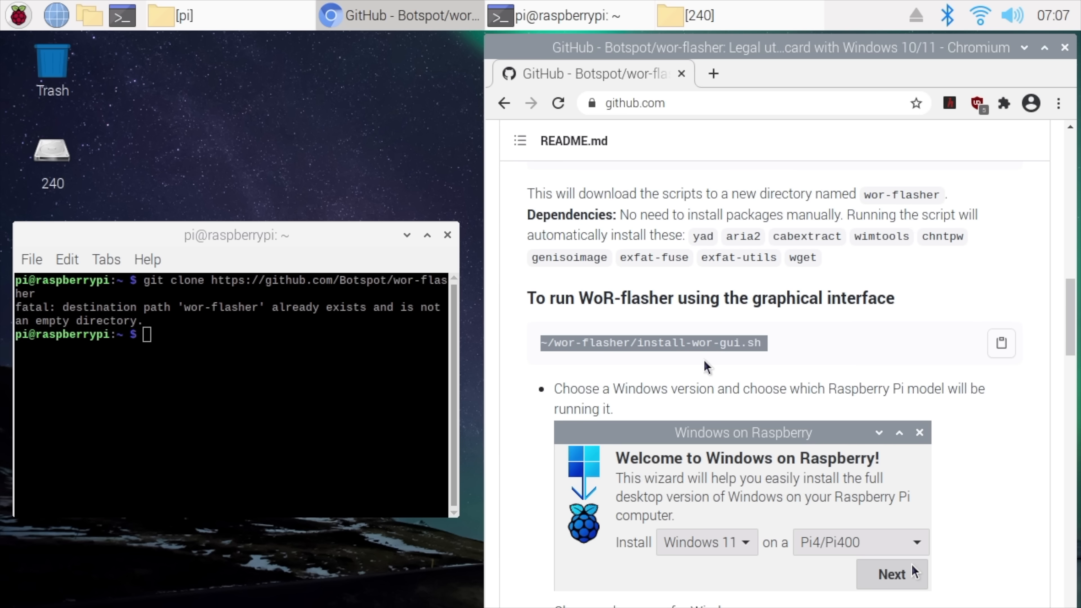
mouse_move(733, 366)
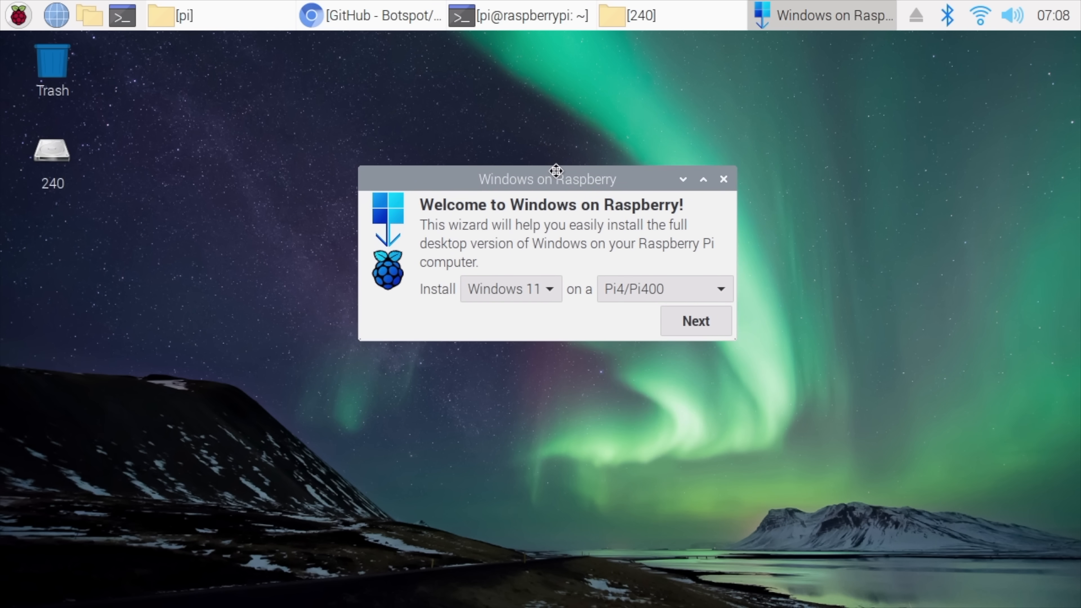
Keep Windows 11 as the version and Pi4/Pi400 as the target board in the wizard
drag(556, 178, 566, 124)
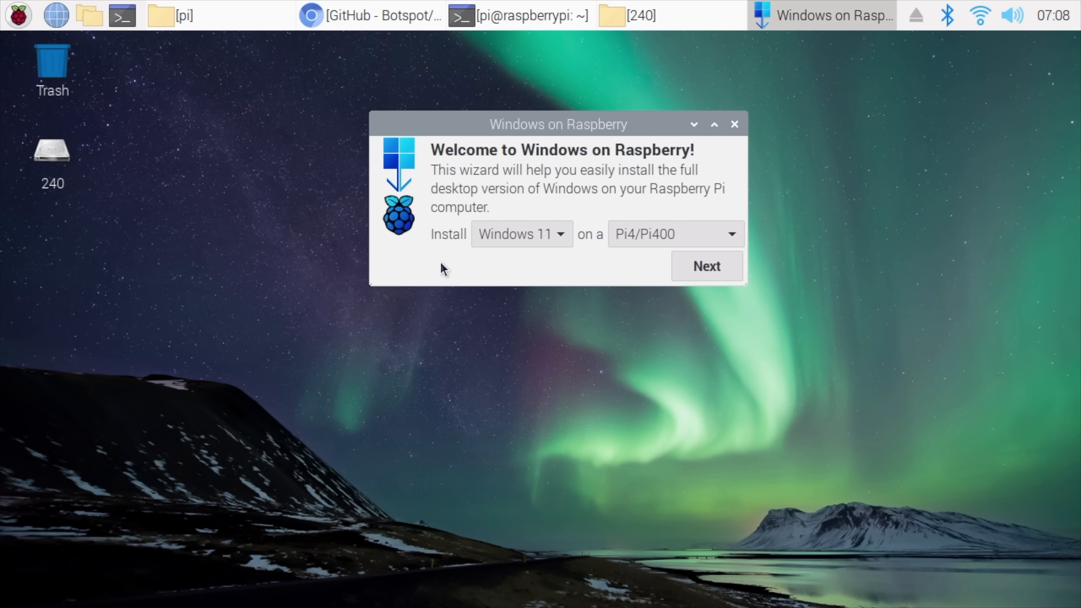
click(531, 234)
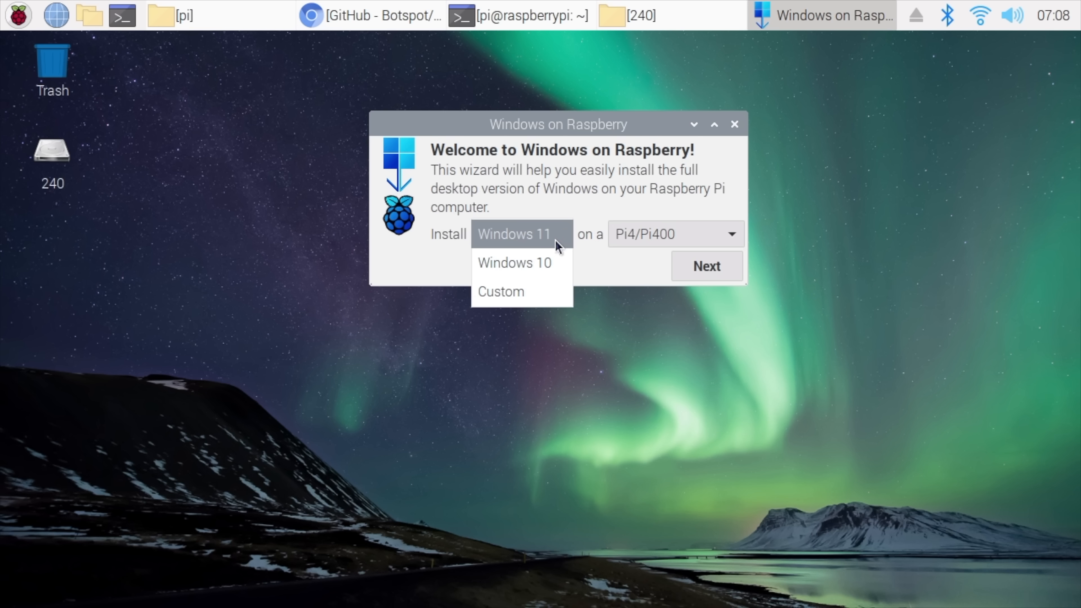
mouse_move(548, 244)
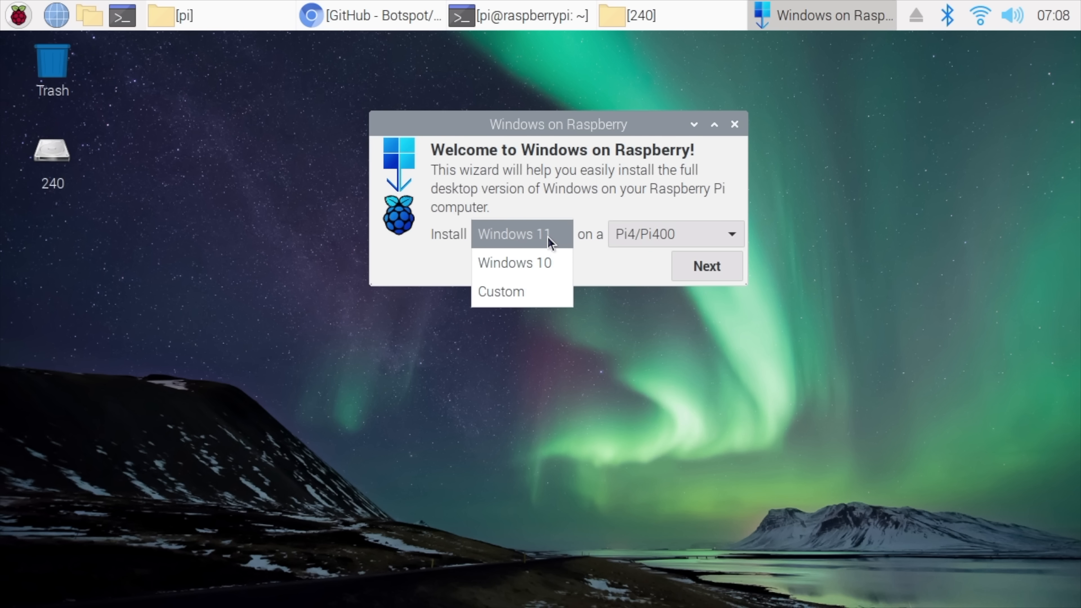
click(516, 234)
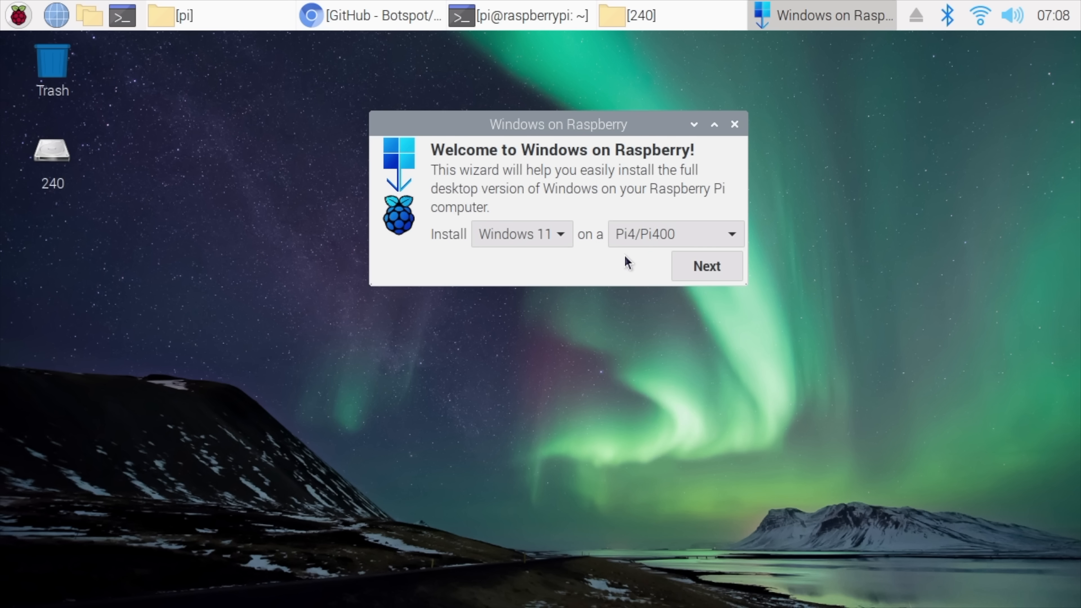
click(675, 235)
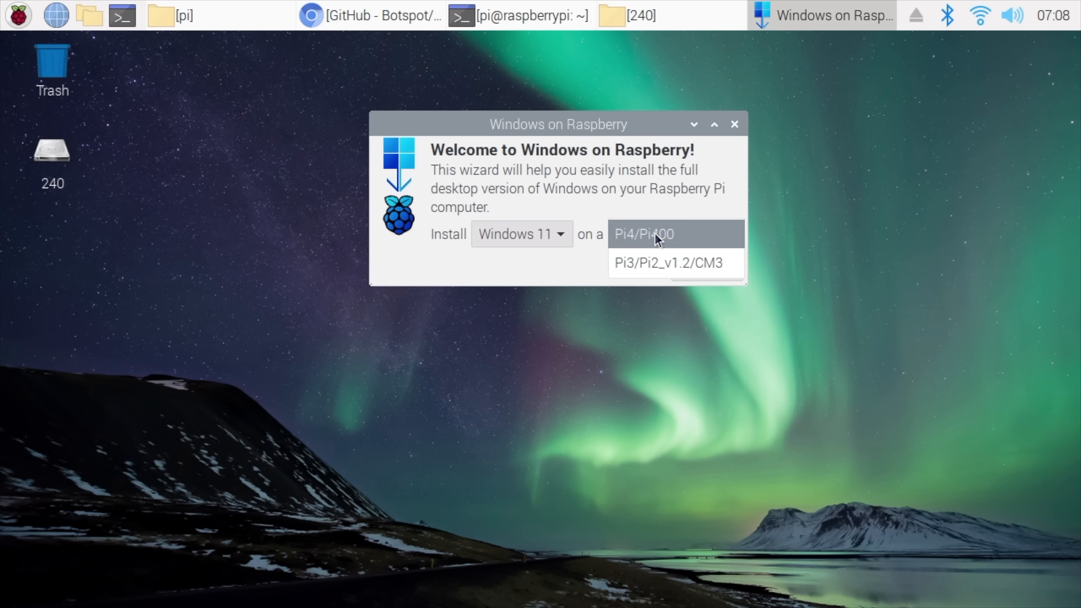
click(653, 234)
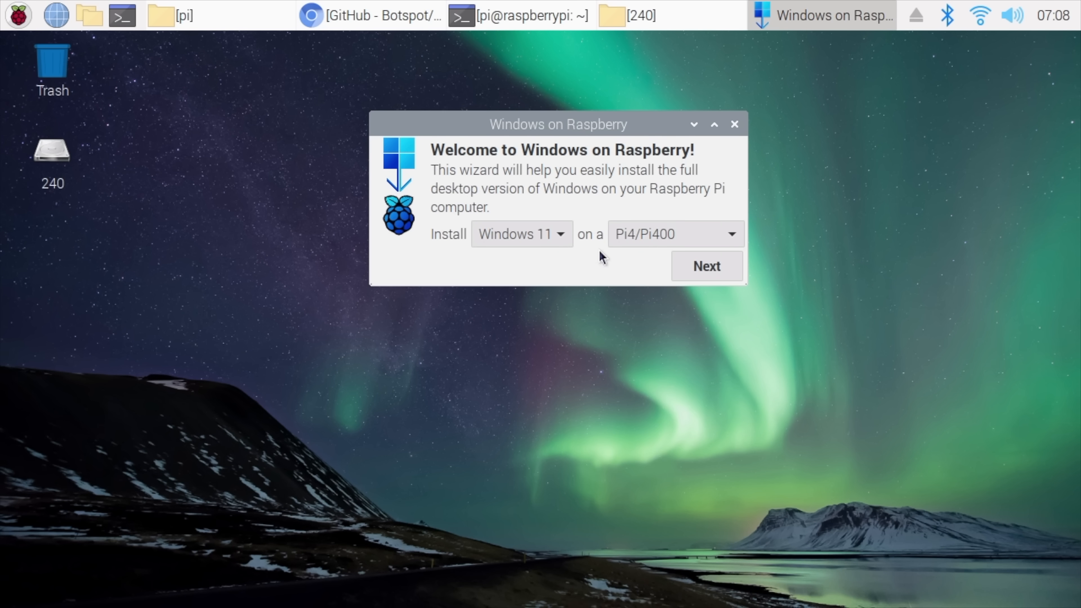
mouse_move(635, 268)
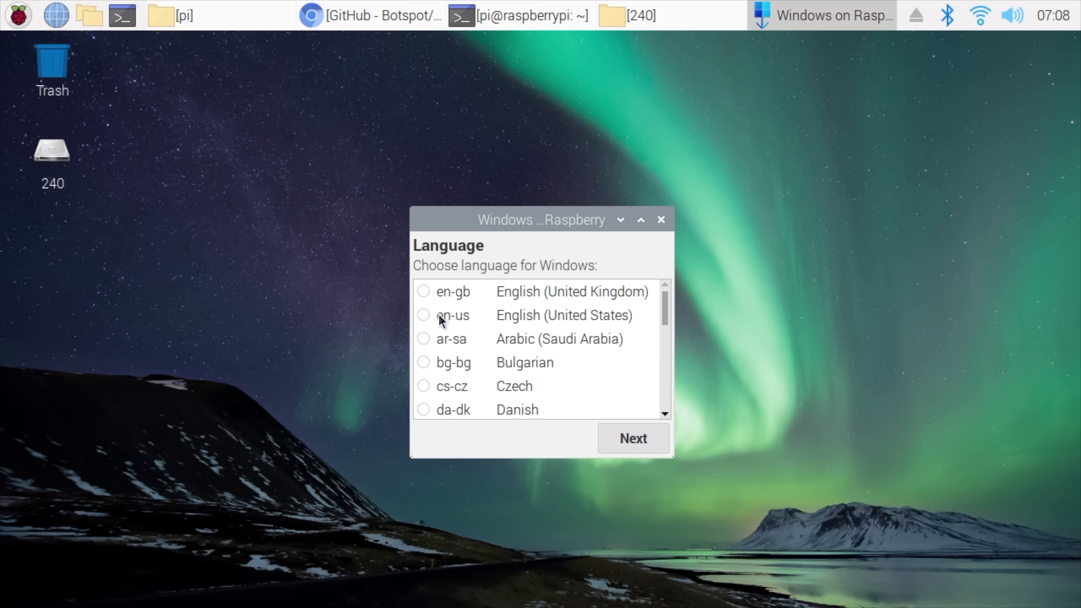
Choose English (United States) and the /dev/sda 223.6GB drive as flash target
click(426, 316)
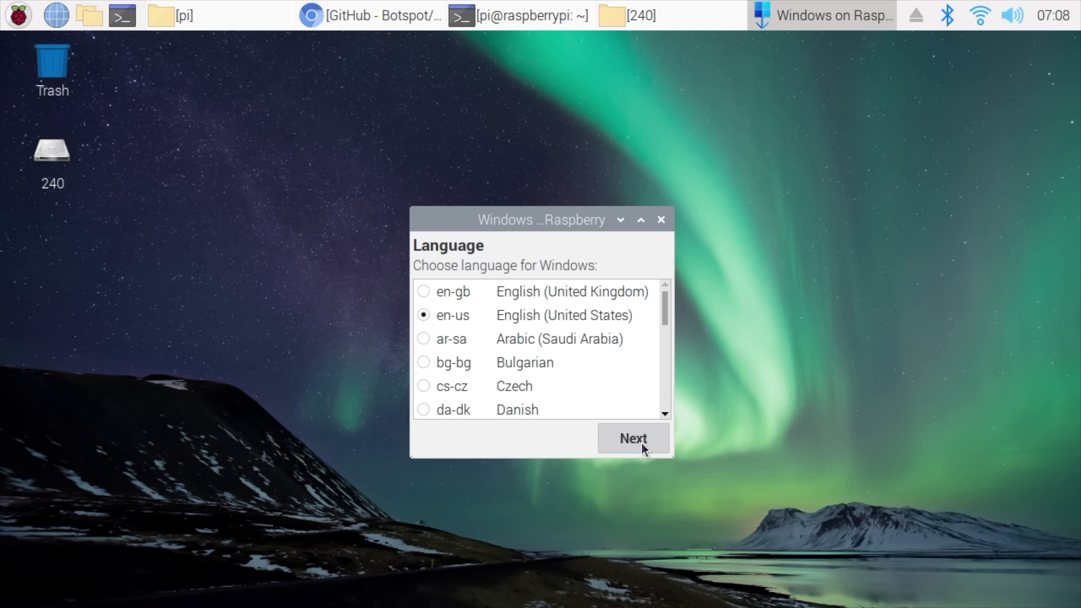
click(634, 440)
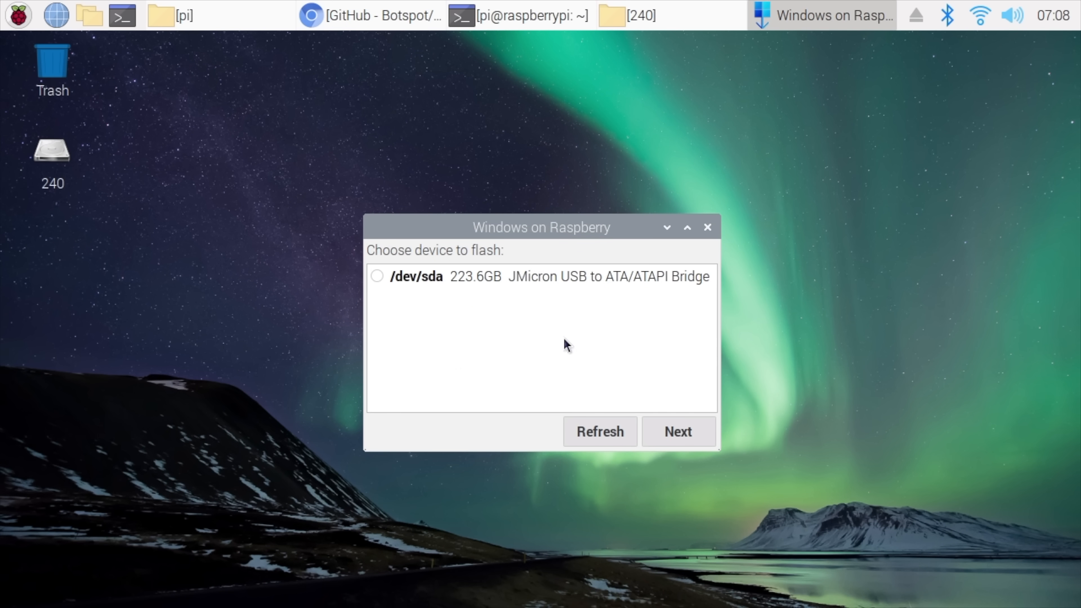
mouse_move(496, 286)
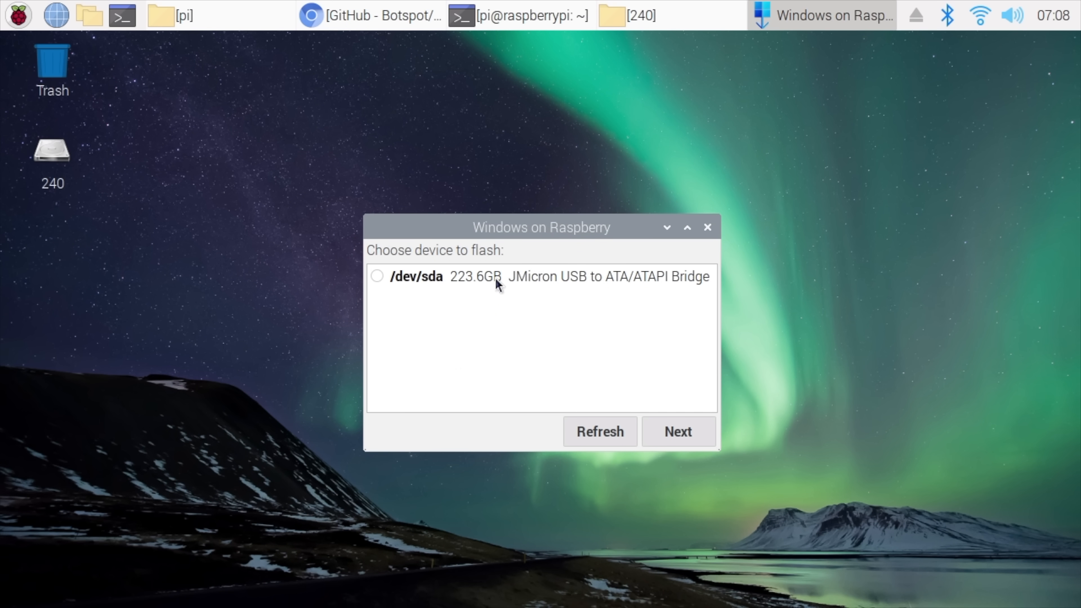
click(378, 277)
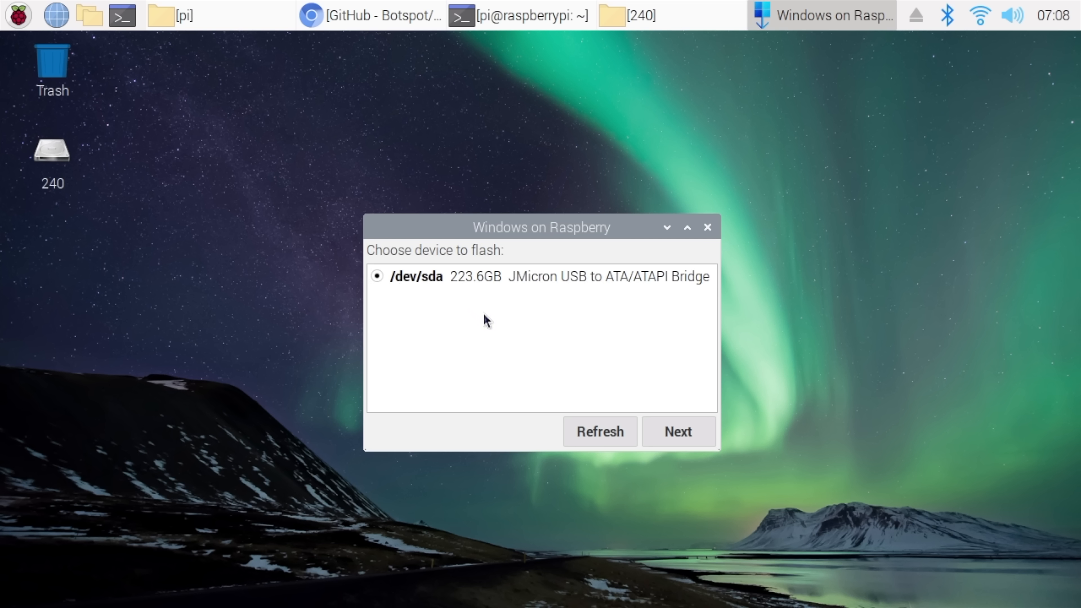
mouse_move(570, 292)
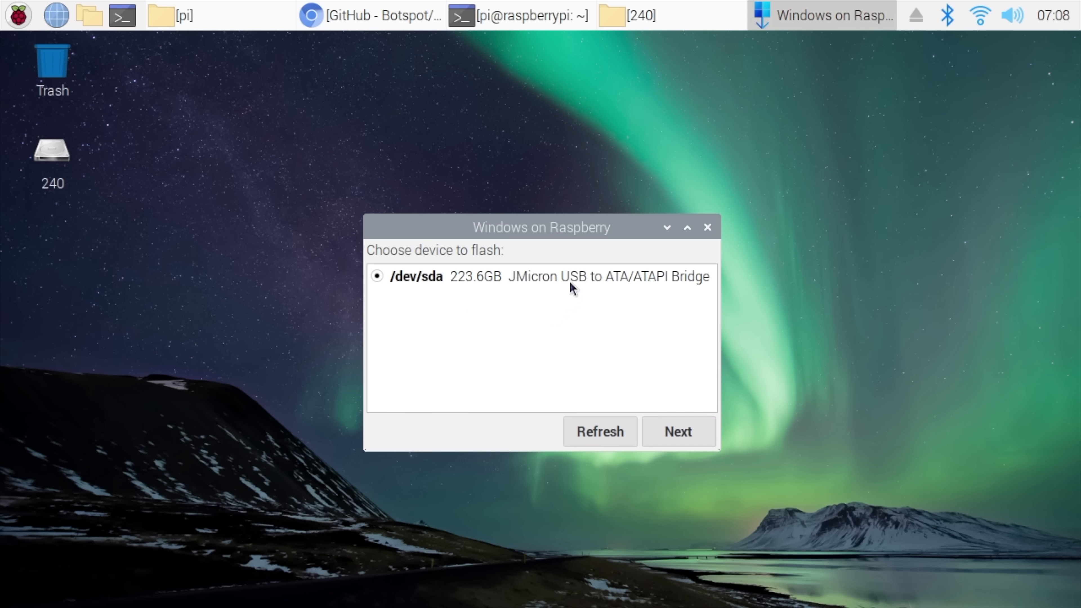
mouse_move(550, 289)
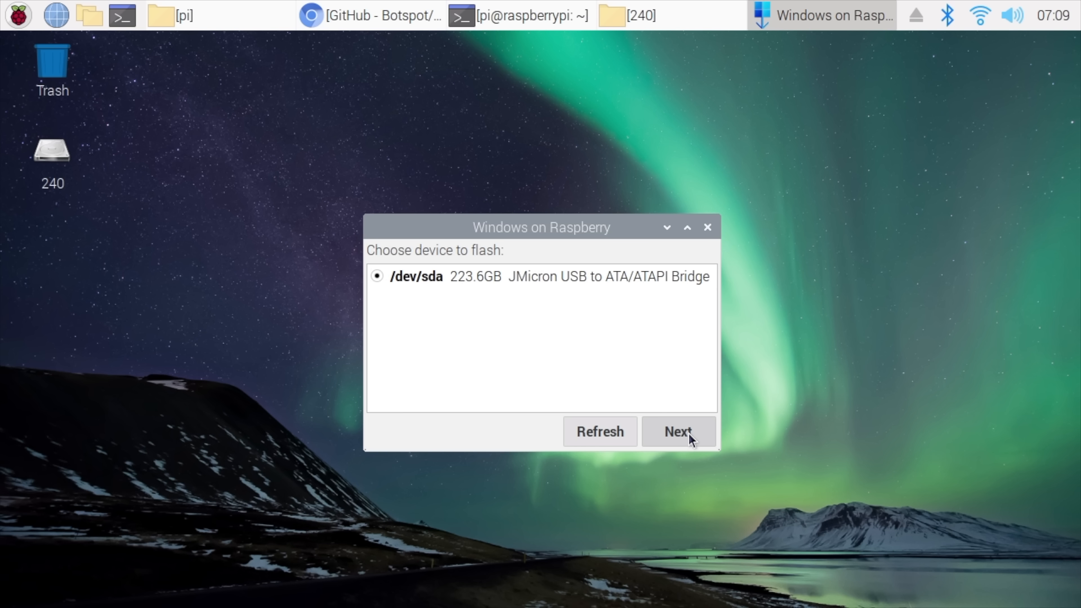
click(679, 431)
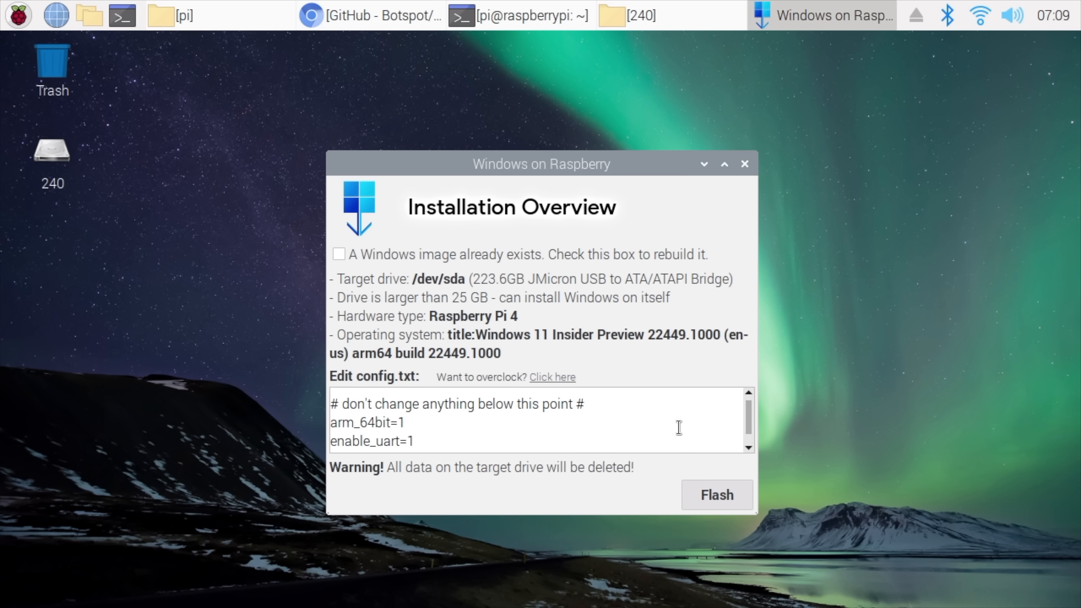
Review the config.txt overview and start flashing Windows 11 to /dev/sda
scroll(down, 3)
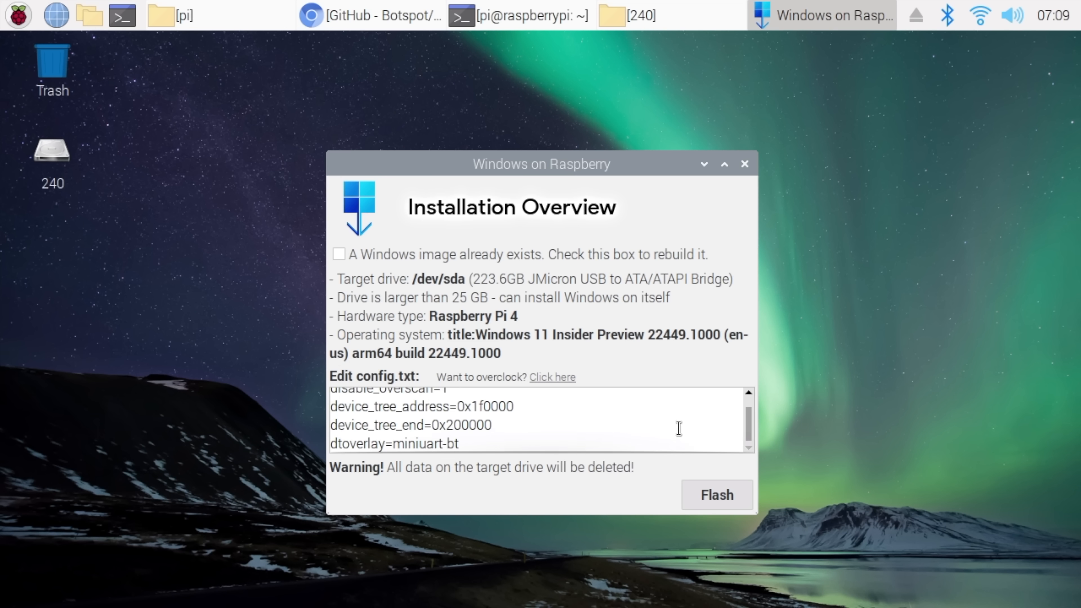
scroll(down, 3)
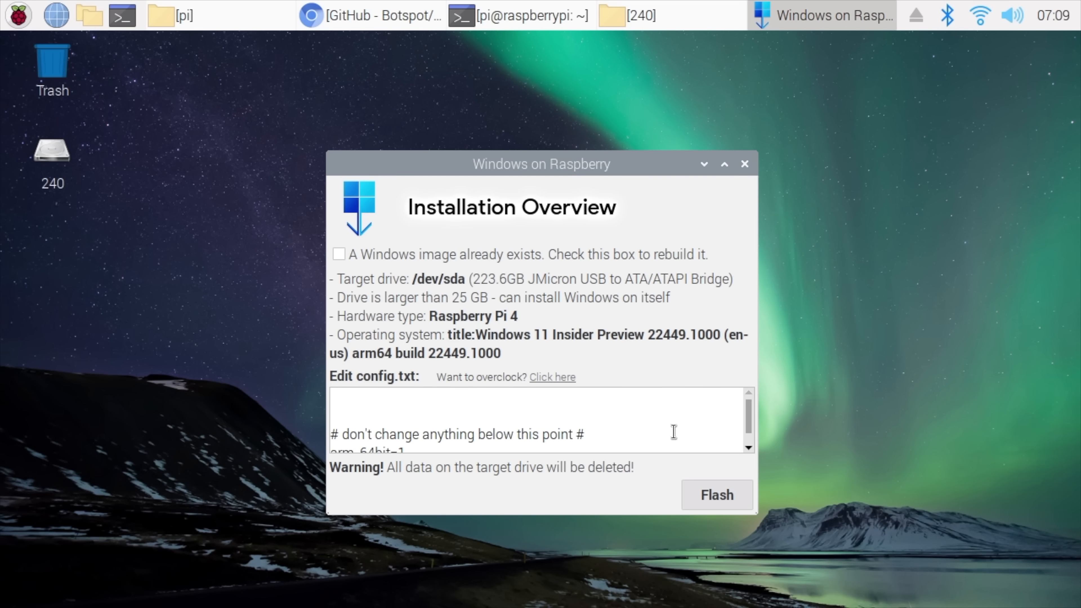
scroll(down, 3)
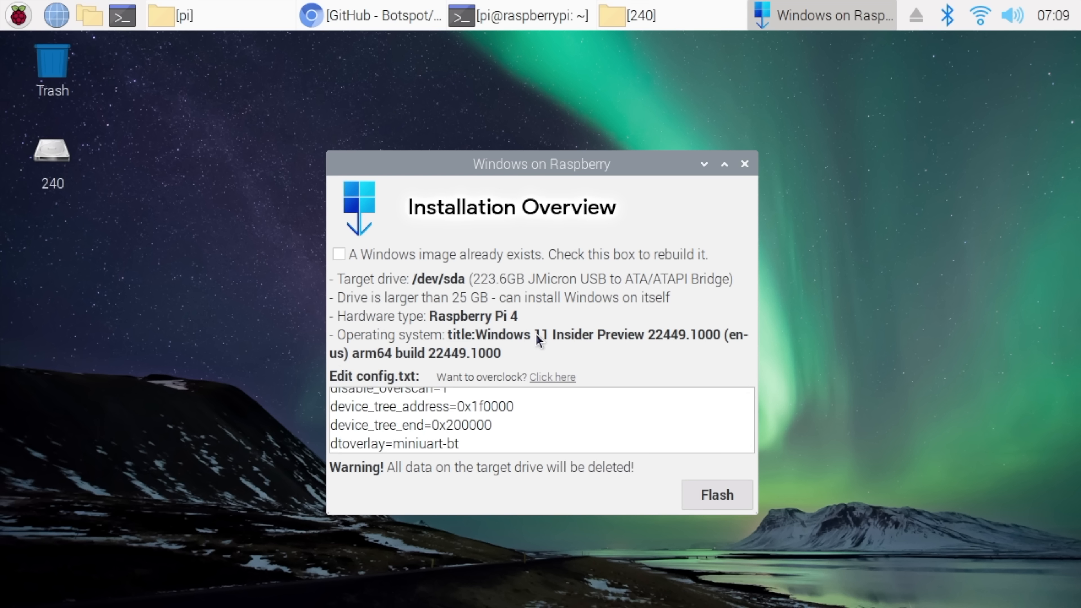
mouse_move(445, 348)
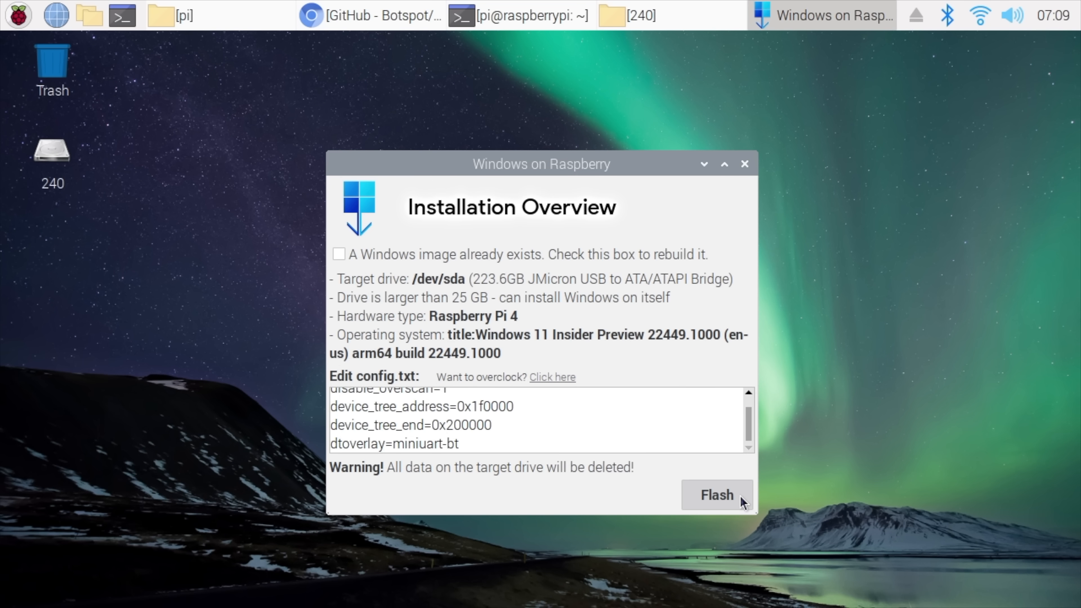
click(716, 495)
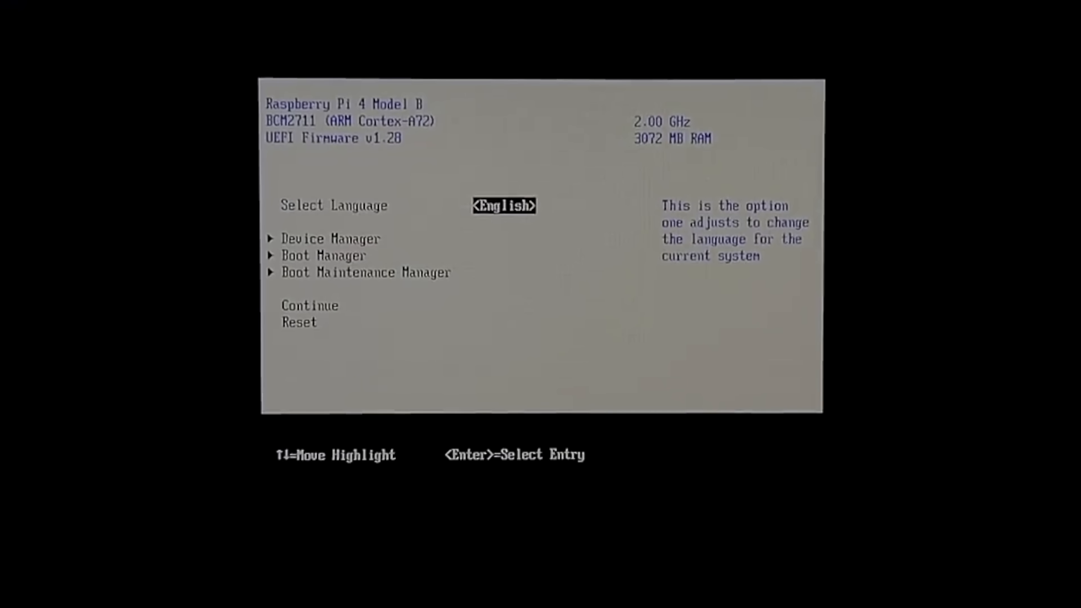
Enter Device Manager to reach the display configuration page
key(Down)
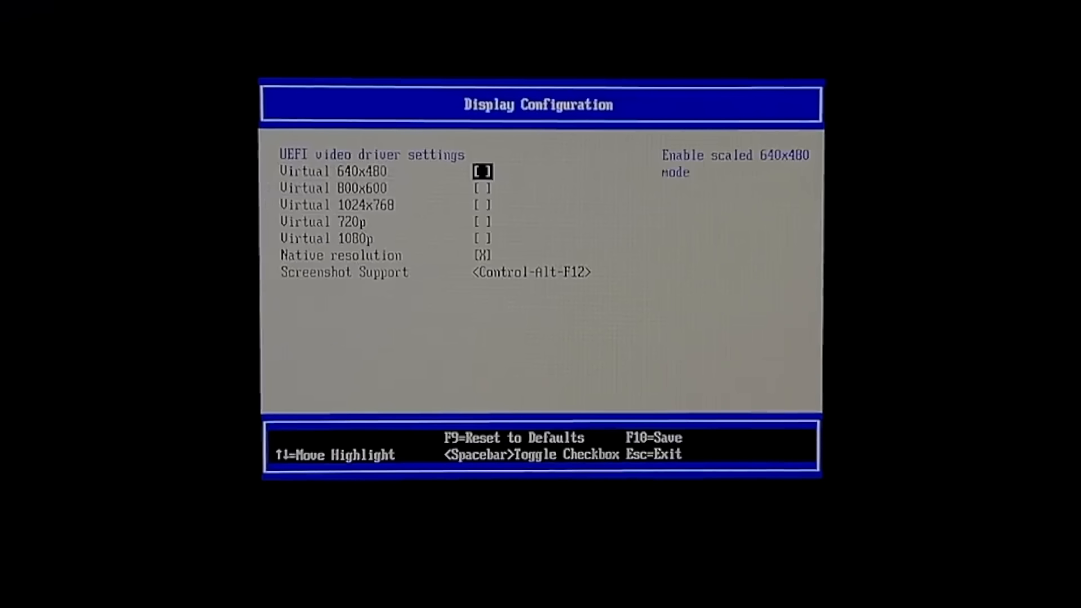
Enable Virtual 720p, disable Native resolution, and leave the display page
key(Down)
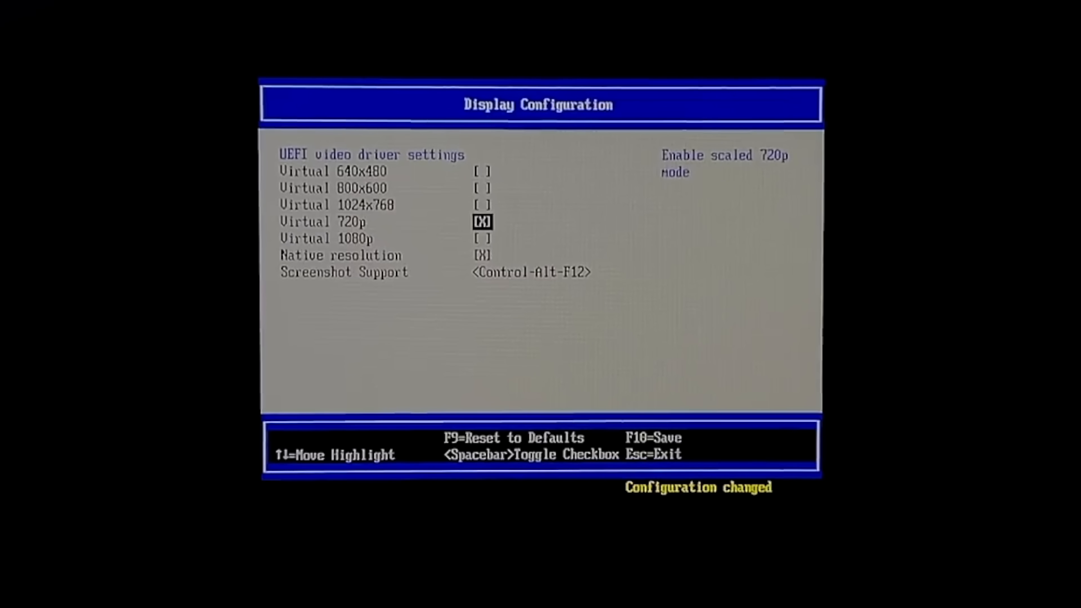
key(Down)
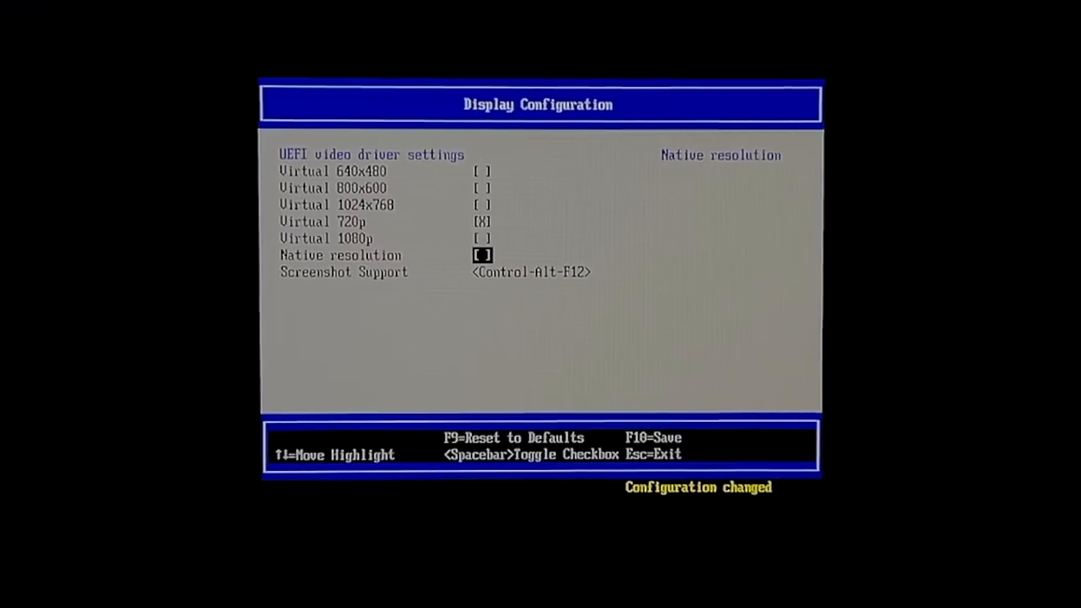
key(Down)
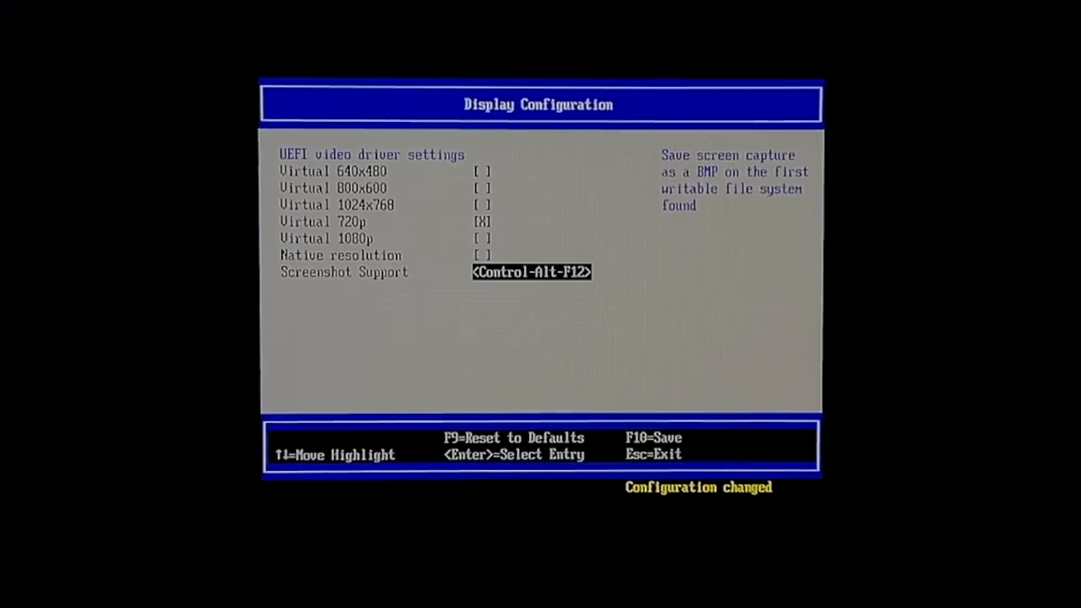
key(Escape)
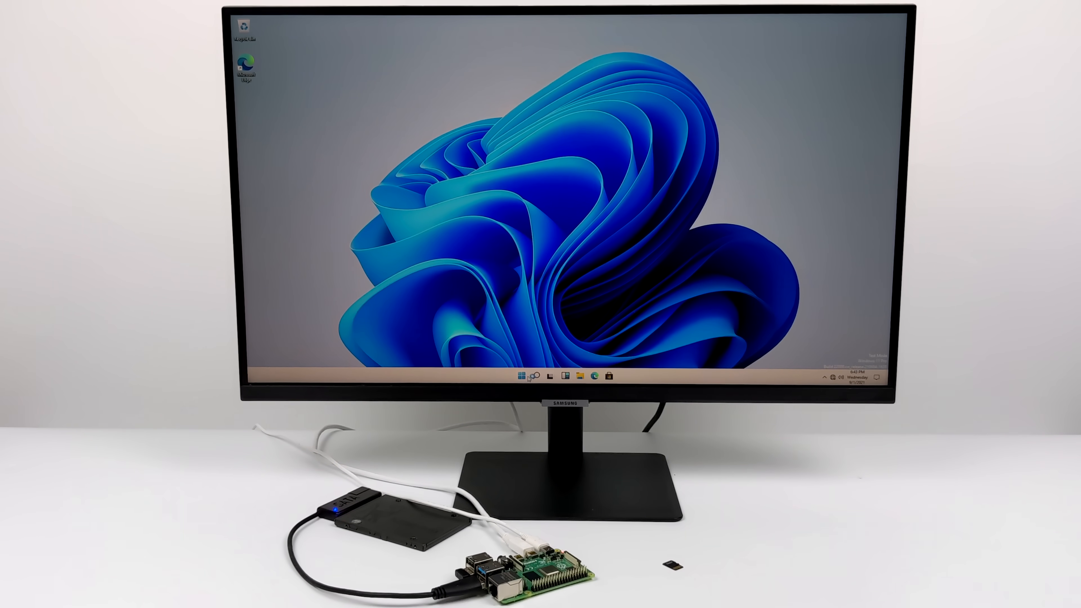
click(522, 376)
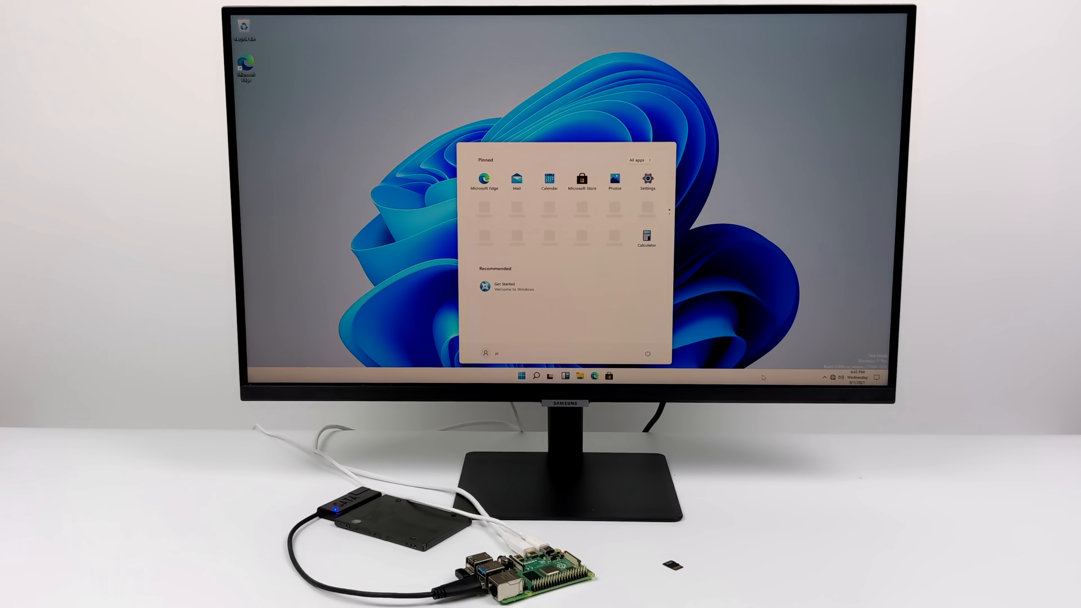
mouse_move(811, 375)
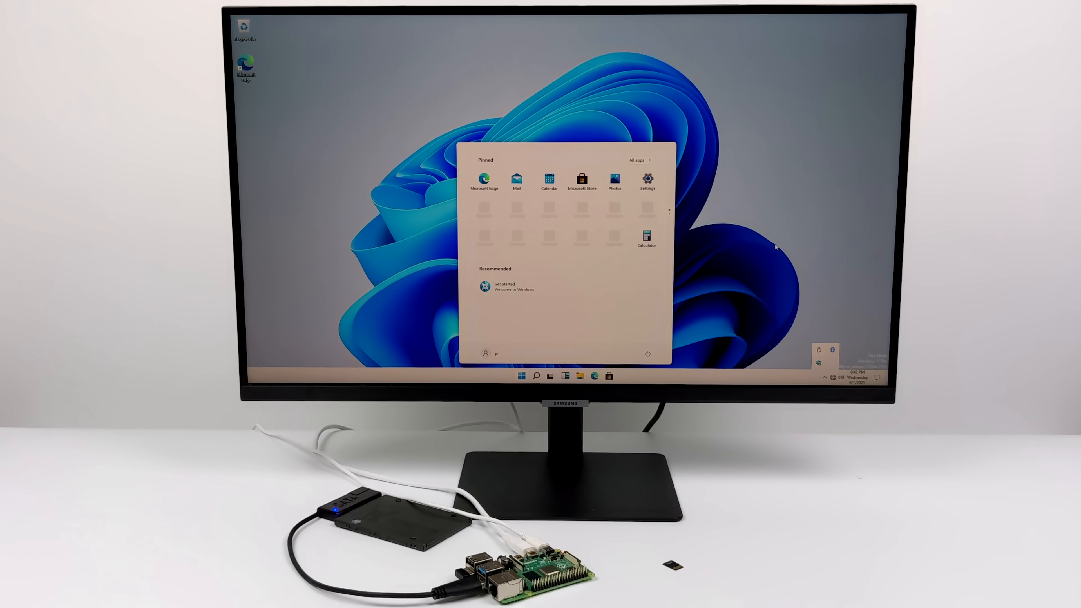
click(523, 377)
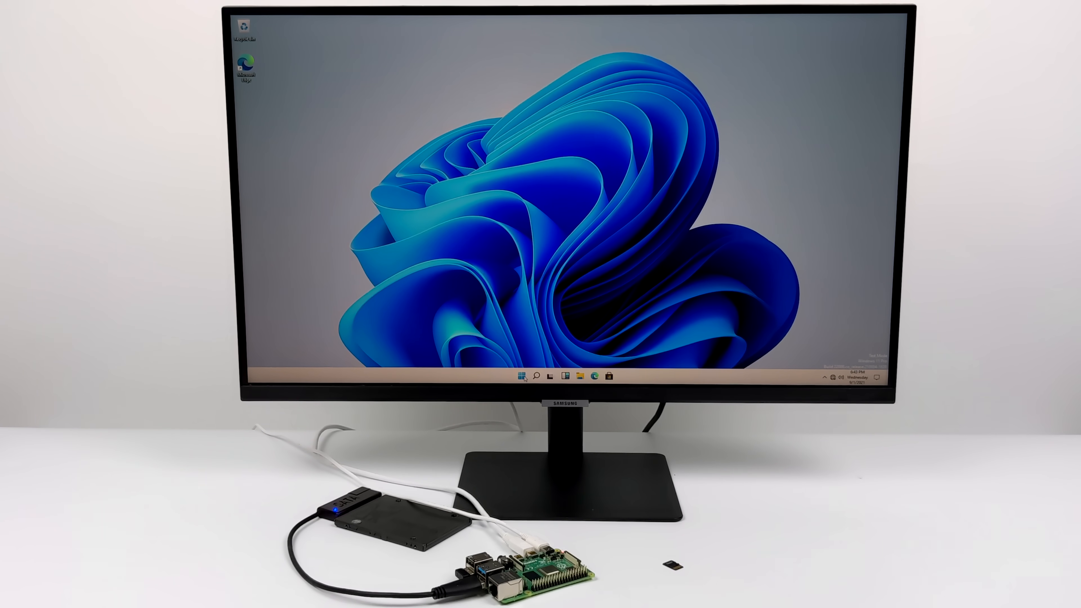
click(520, 376)
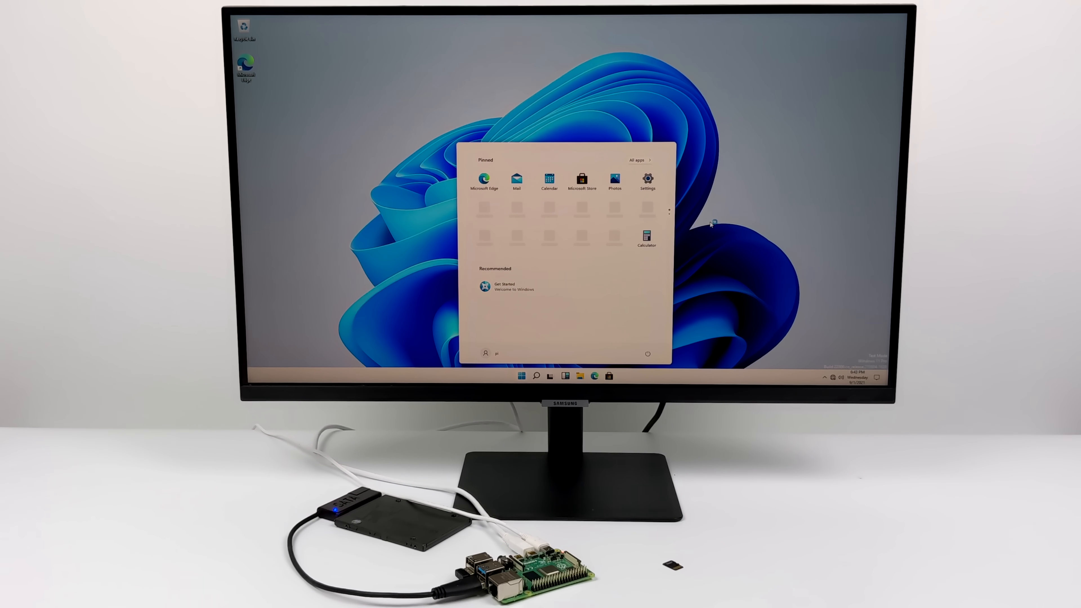
click(646, 236)
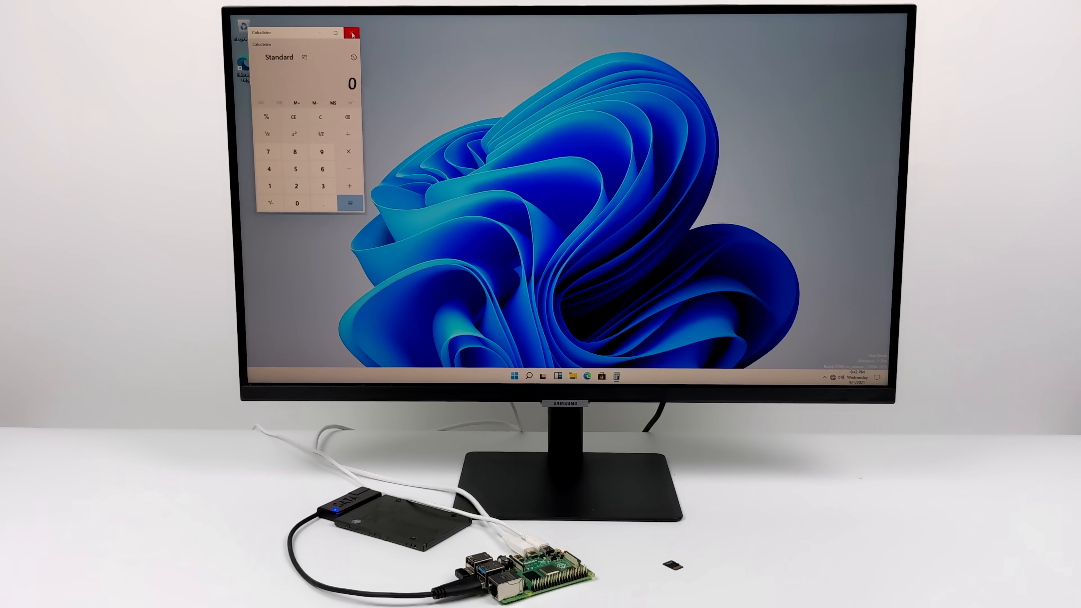
click(352, 33)
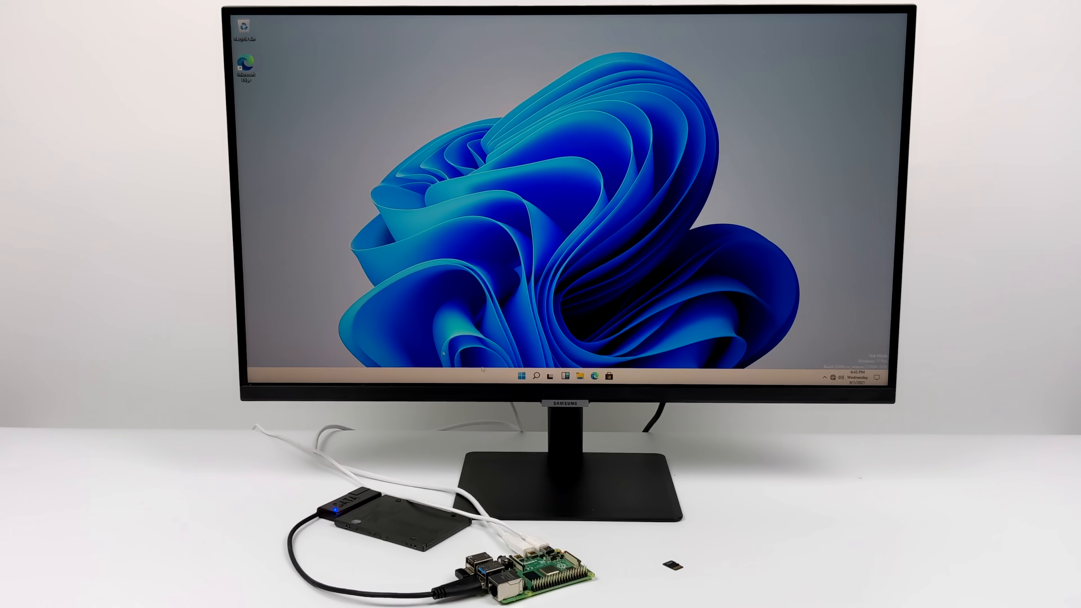
Show Task Manager's CPU graphs per logical processor of the BCM2711, checking memory too
click(521, 376)
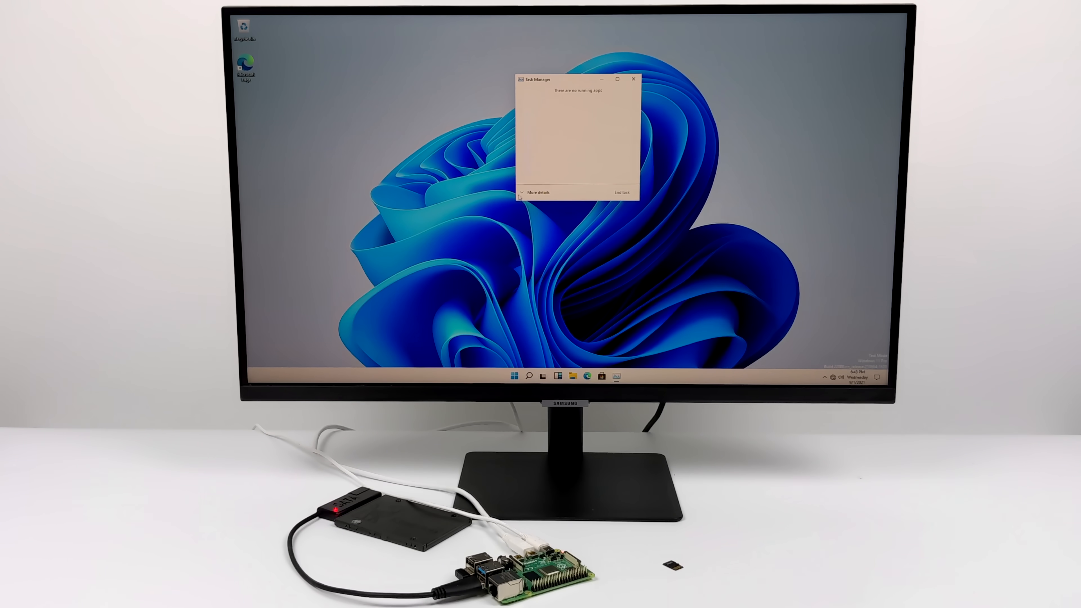
click(537, 193)
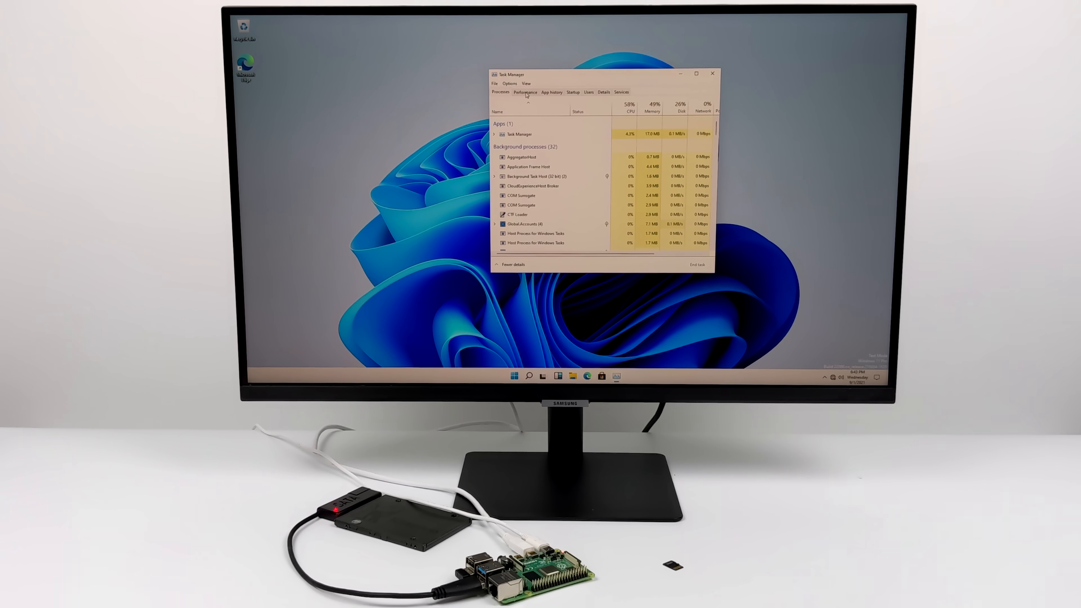
click(525, 92)
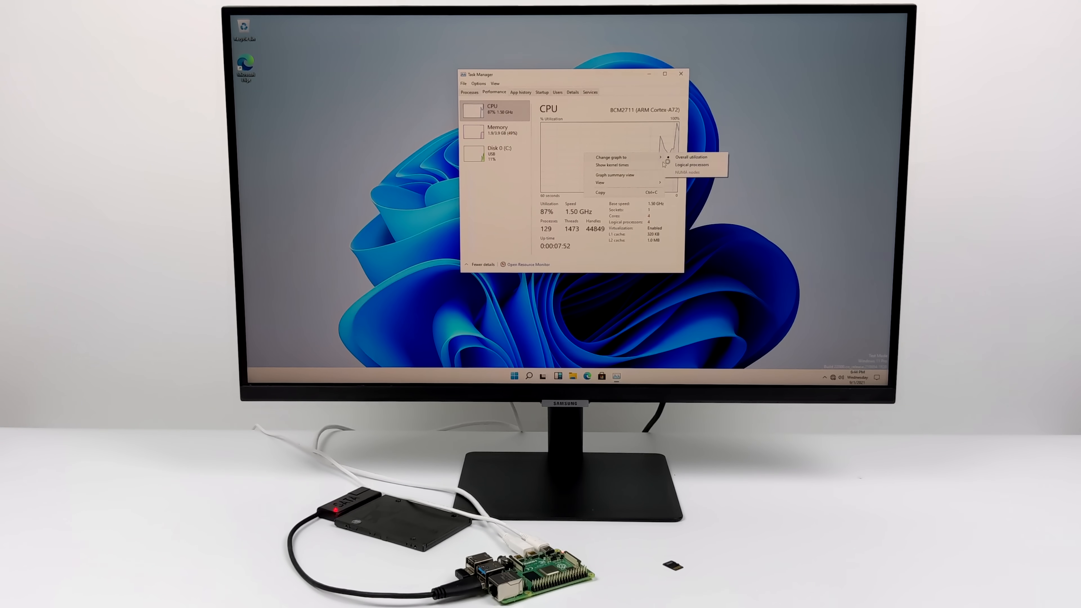
click(692, 165)
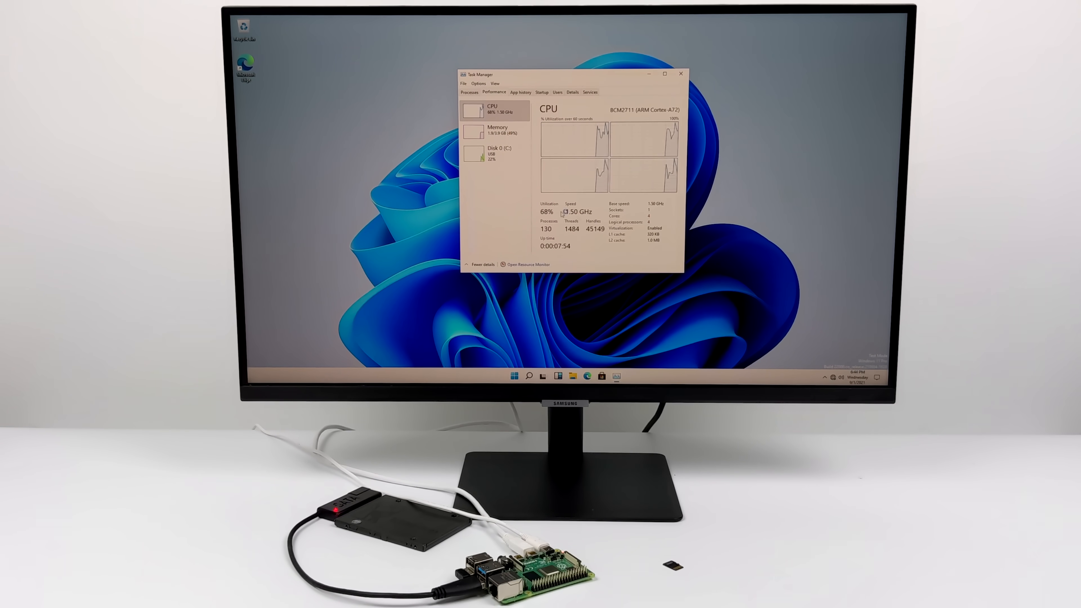
click(498, 132)
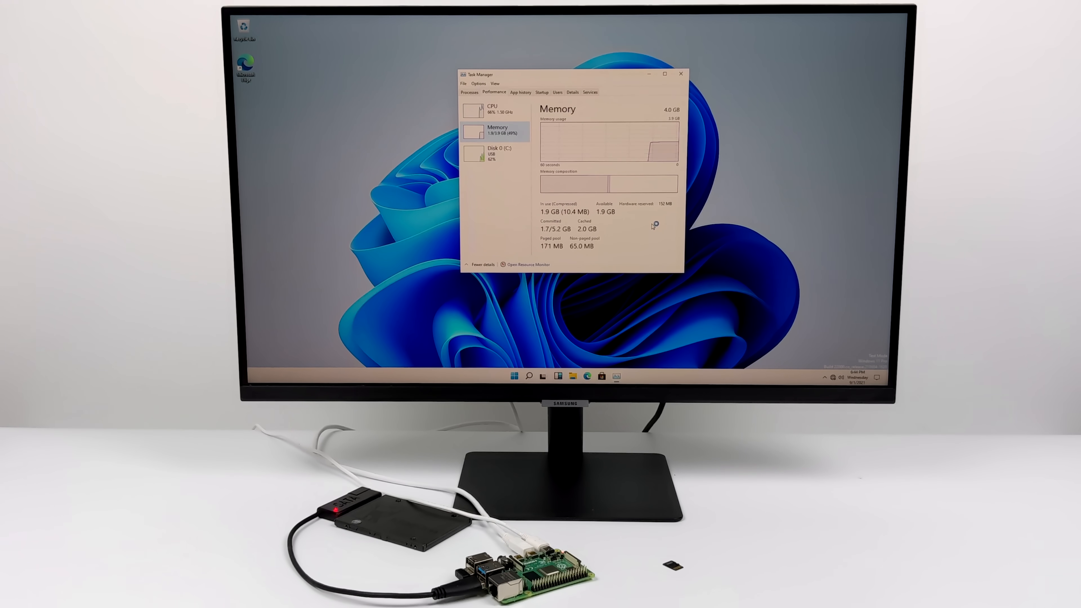
click(494, 111)
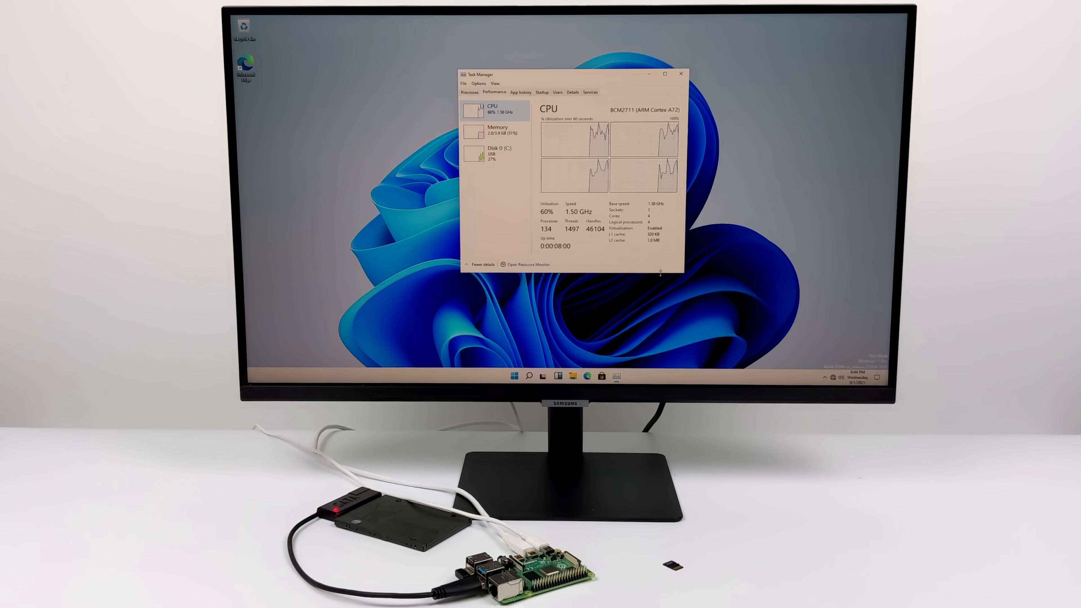
click(514, 376)
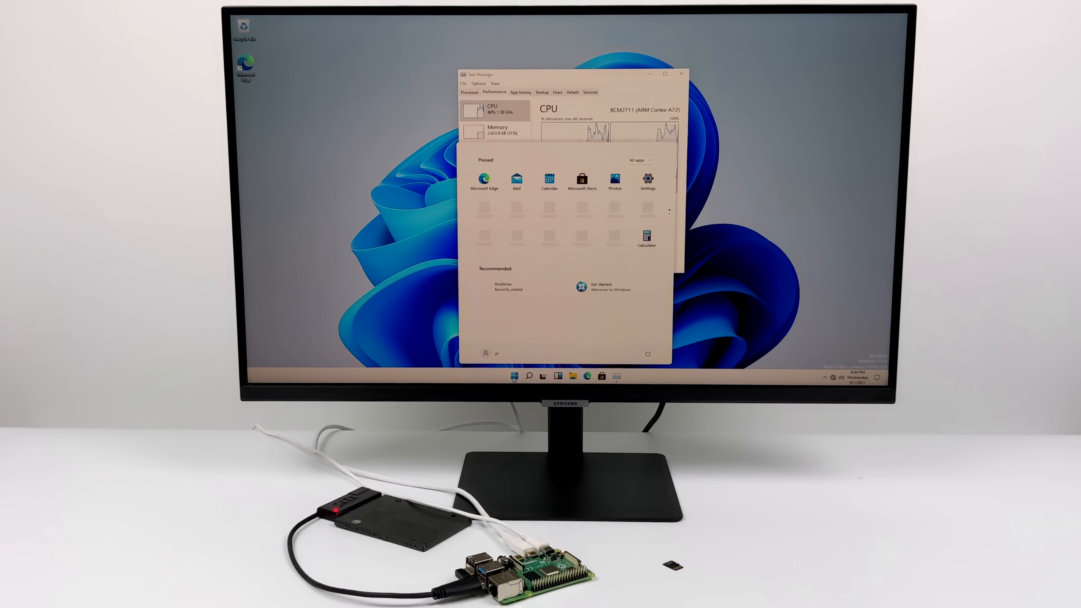